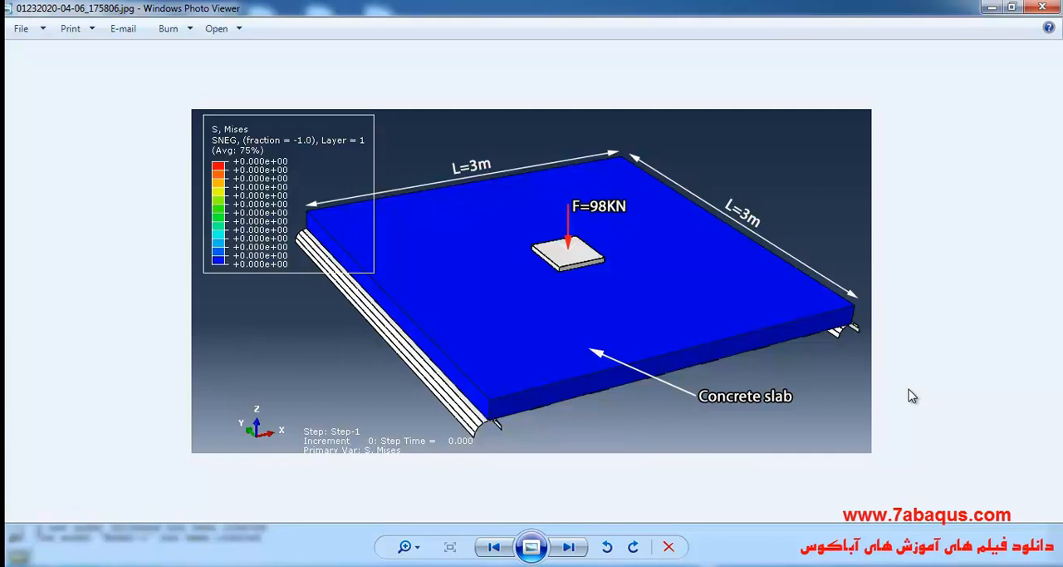
Create truss section 'rebar' under Beam with ST-37 material and a small cross-sectional area.
left_click(568, 546)
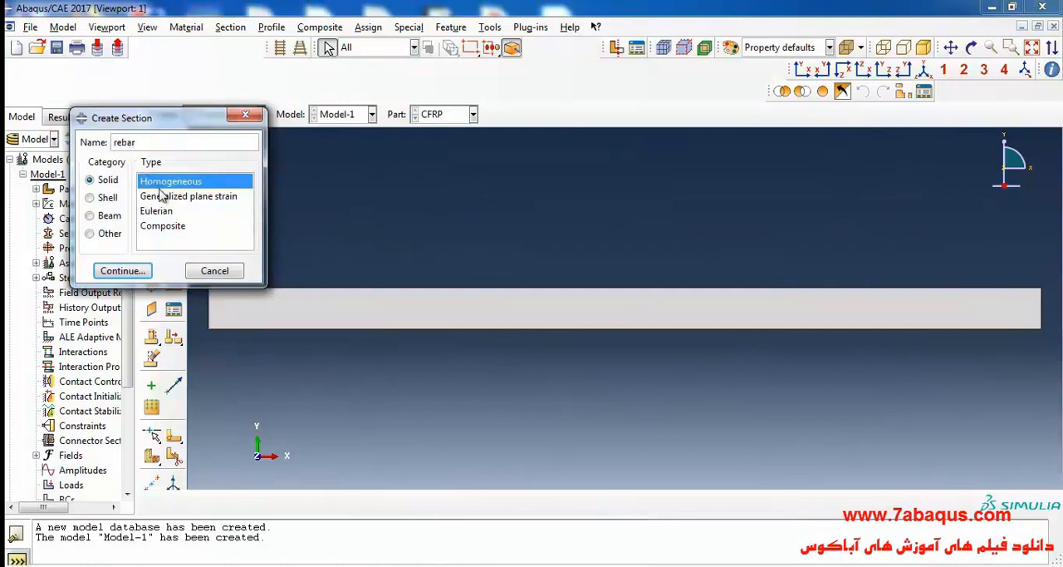
left_click(90, 216)
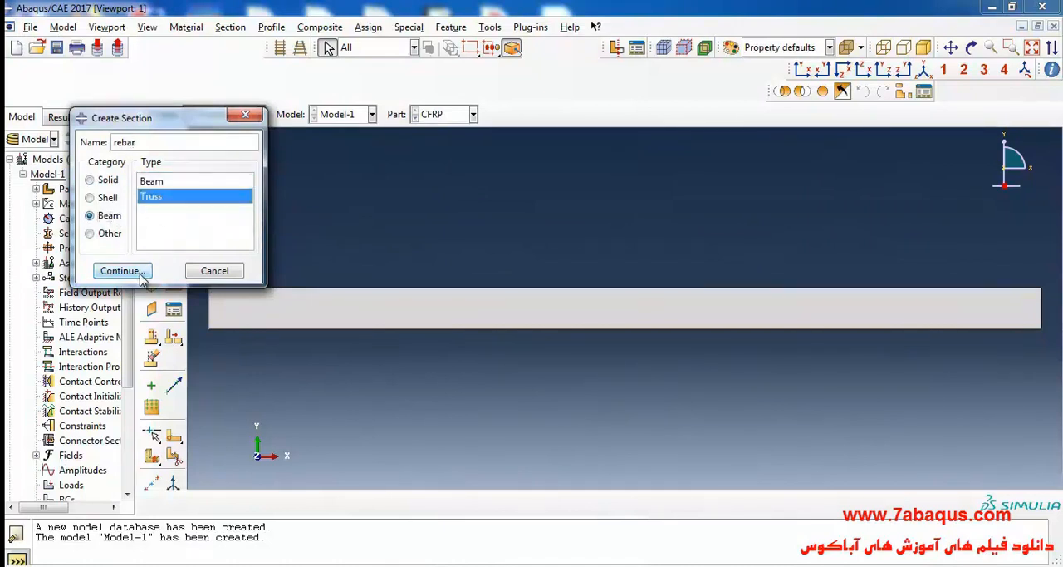
left_click(119, 269)
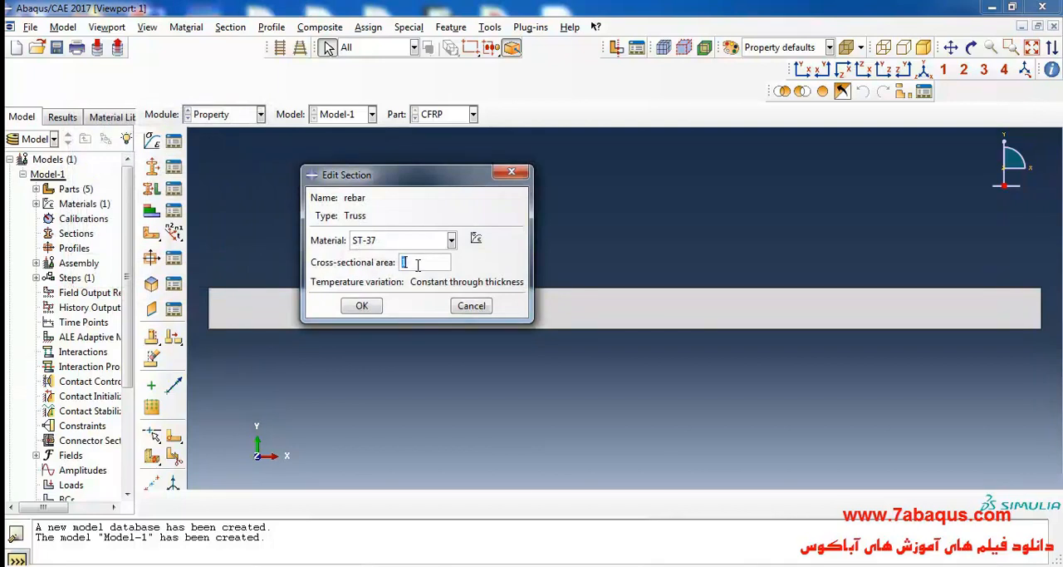
type(".00011304")
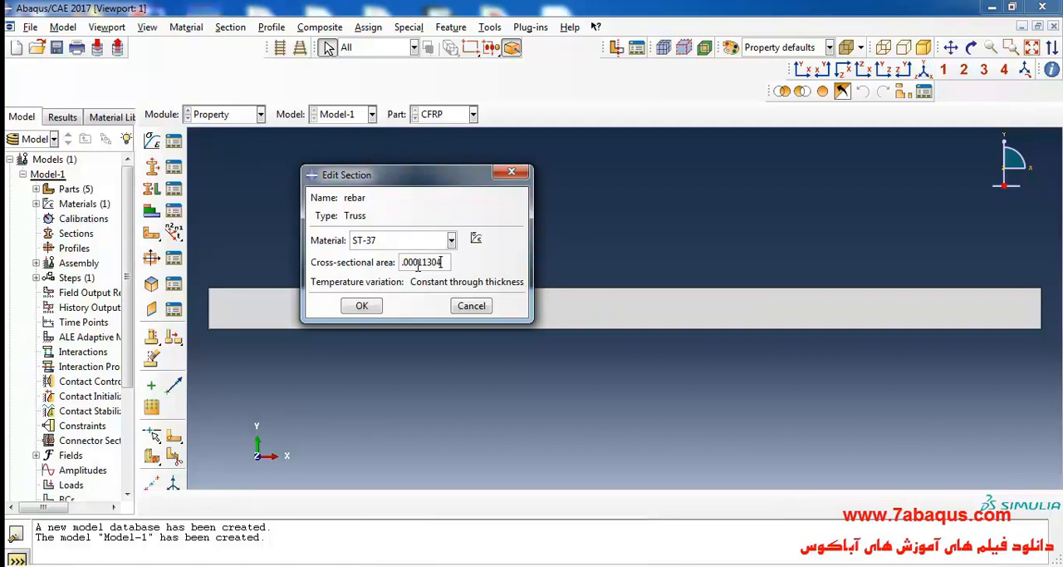
left_click(472, 113)
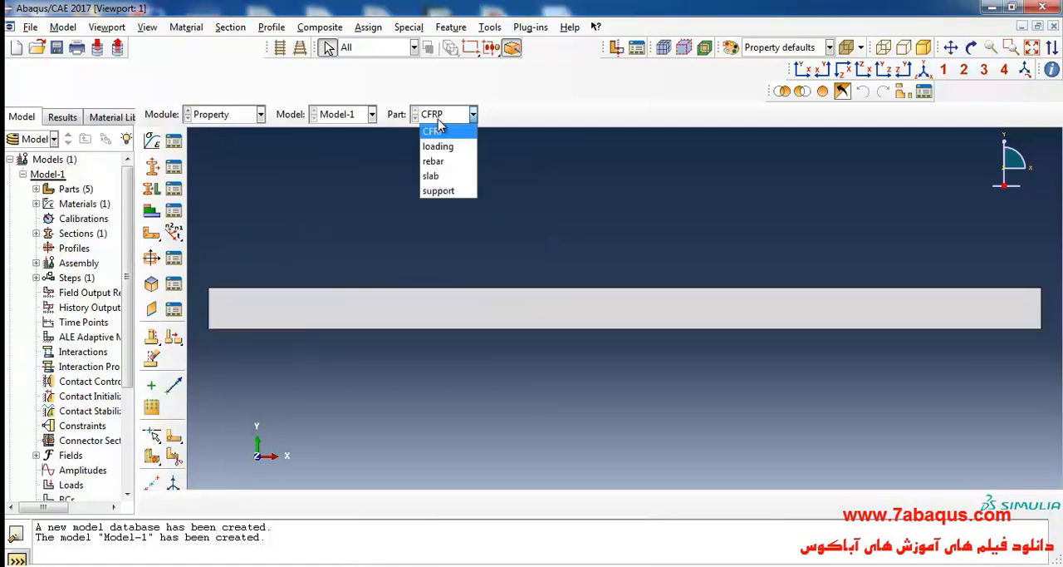
Assign the rebar section to the line region of the rebar part.
left_click(432, 161)
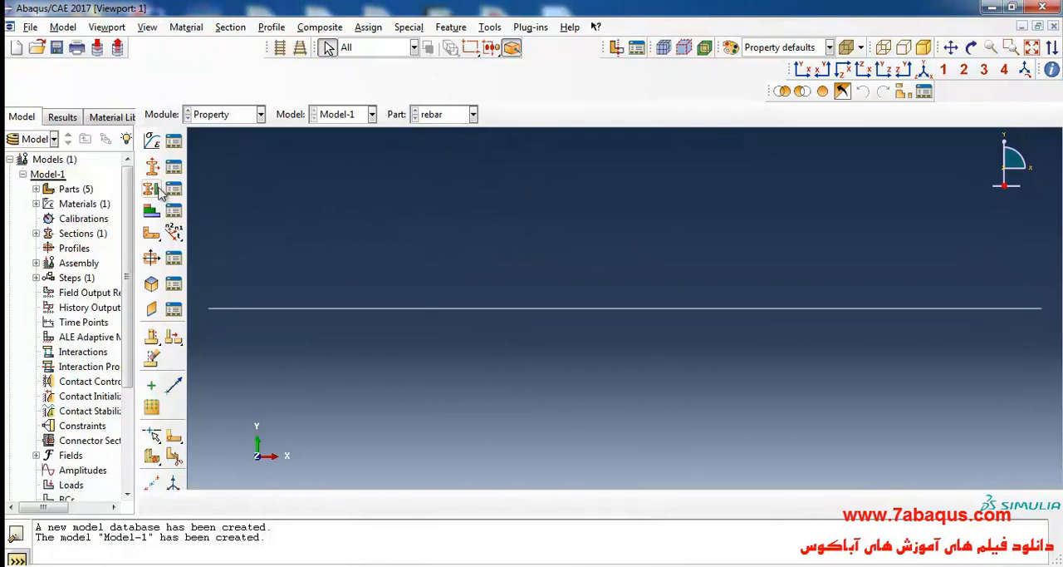
left_click(152, 189)
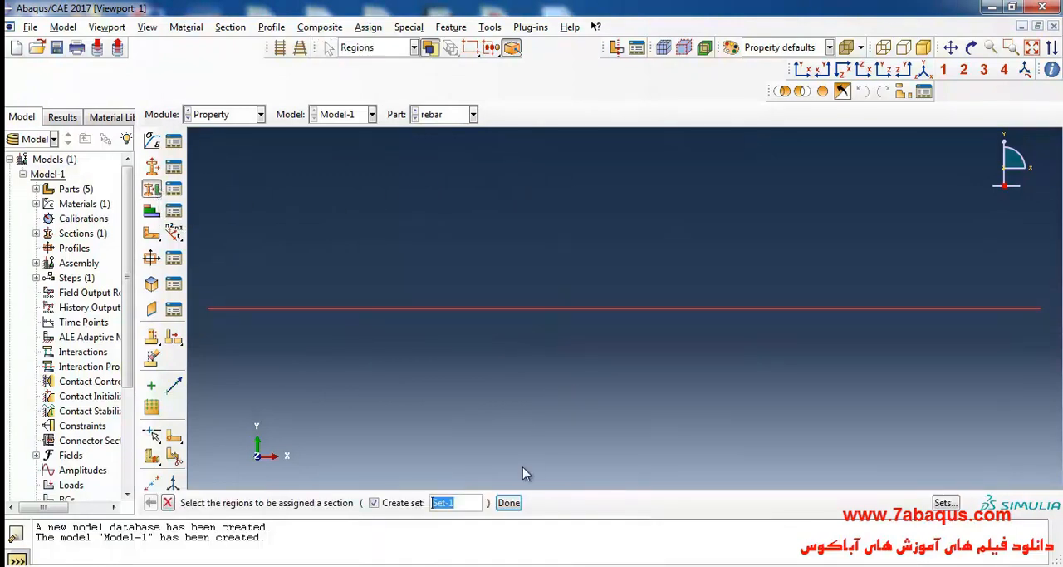
left_click(509, 502)
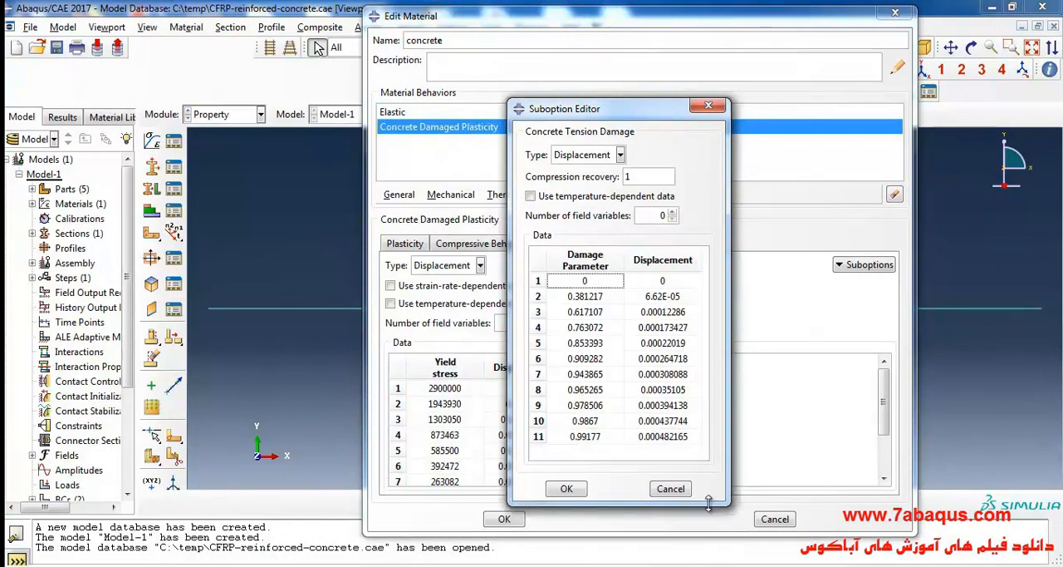
mouse_move(691, 342)
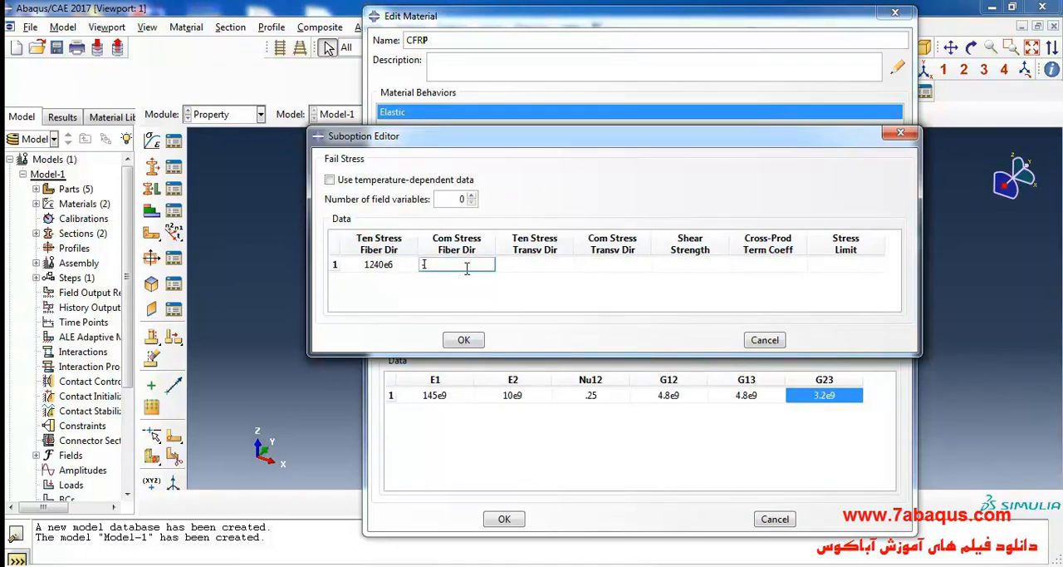
Enter fail stresses: -1240e6 fiber compression, 41e6 transverse tension, then the transverse compression value.
type("-1240e")
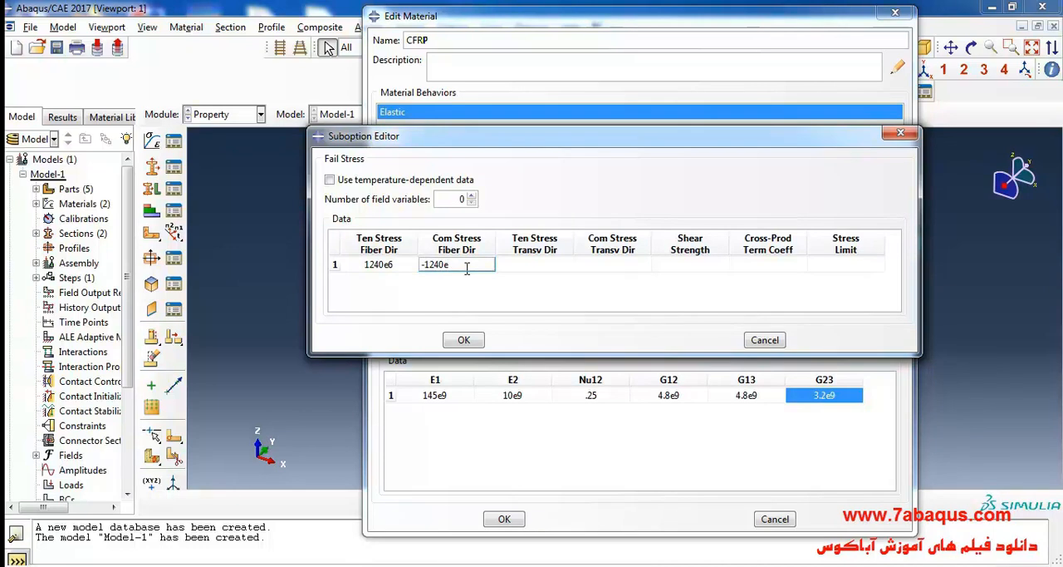
type("6")
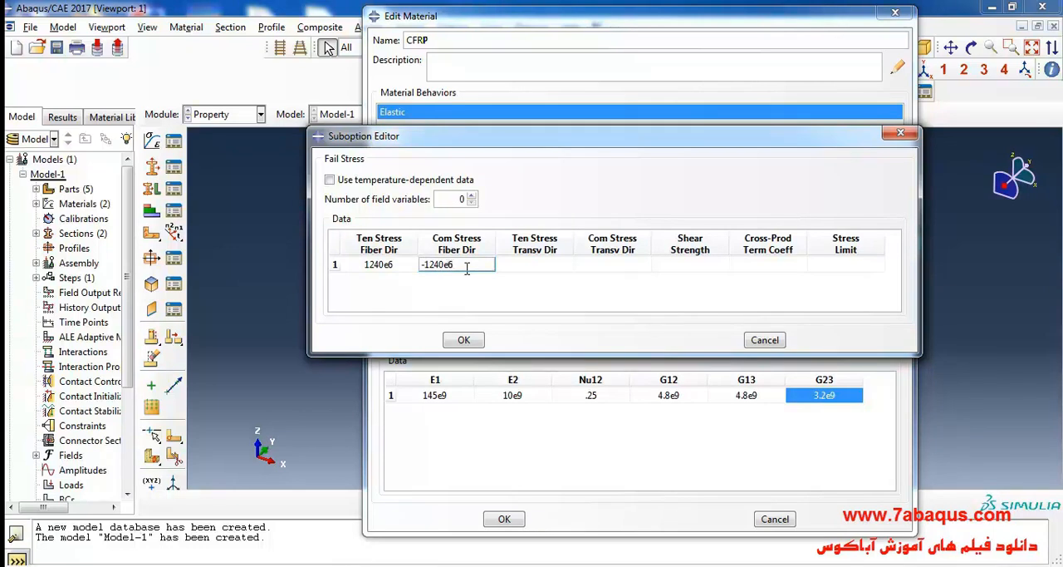
left_click(535, 264)
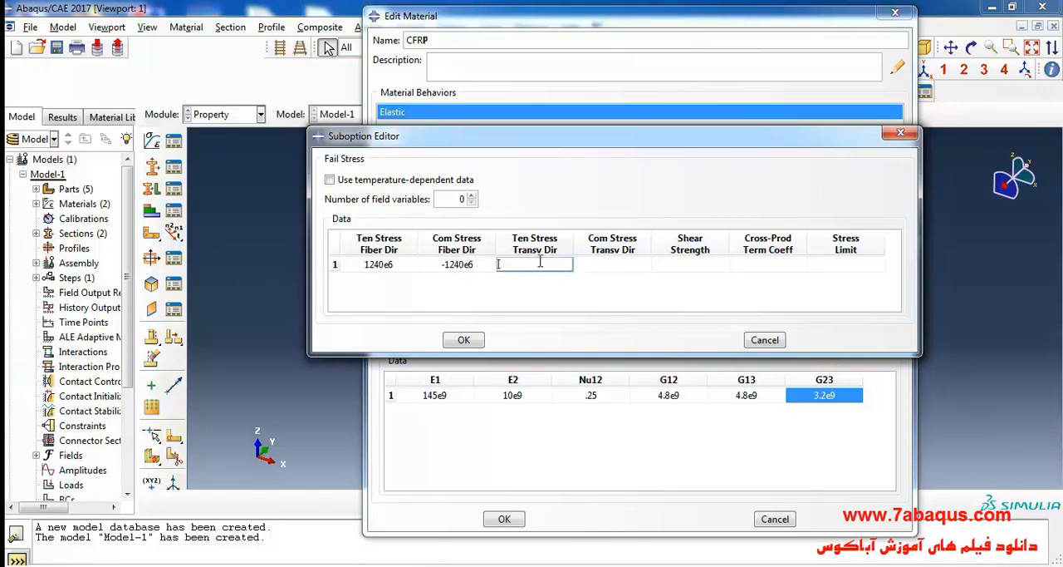
type("41e6")
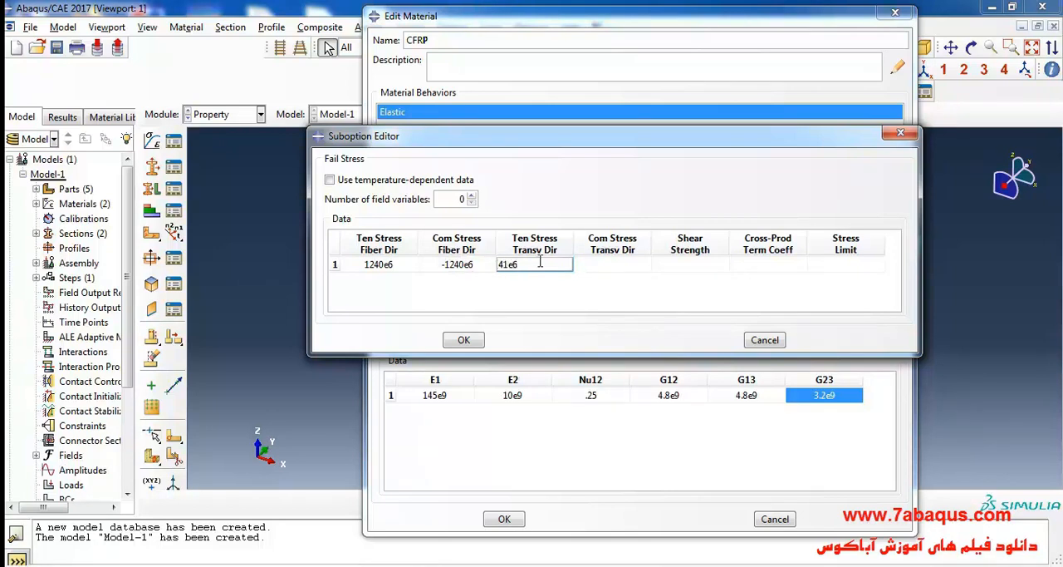
left_click(612, 264)
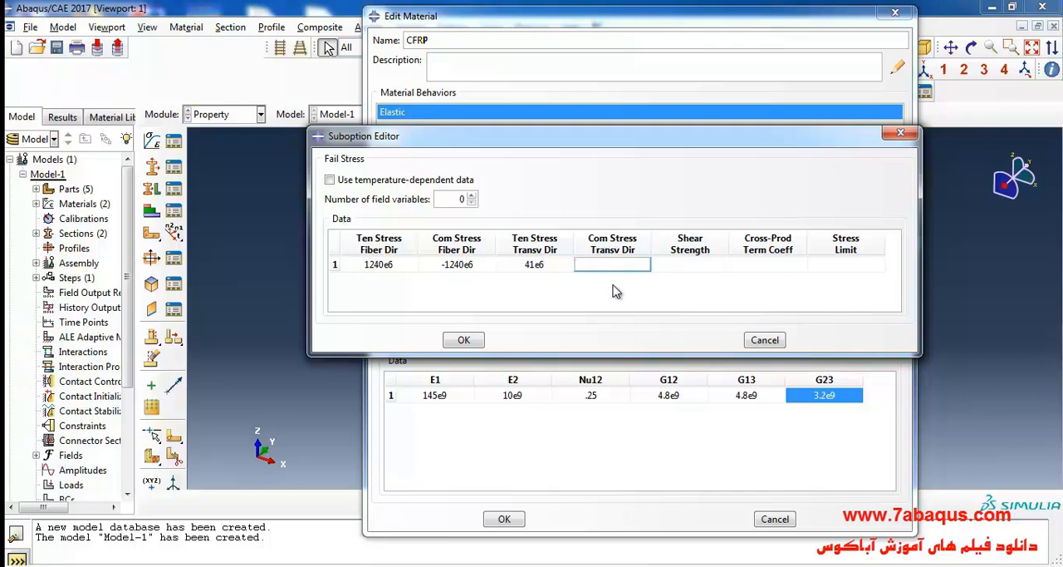
type("-17")
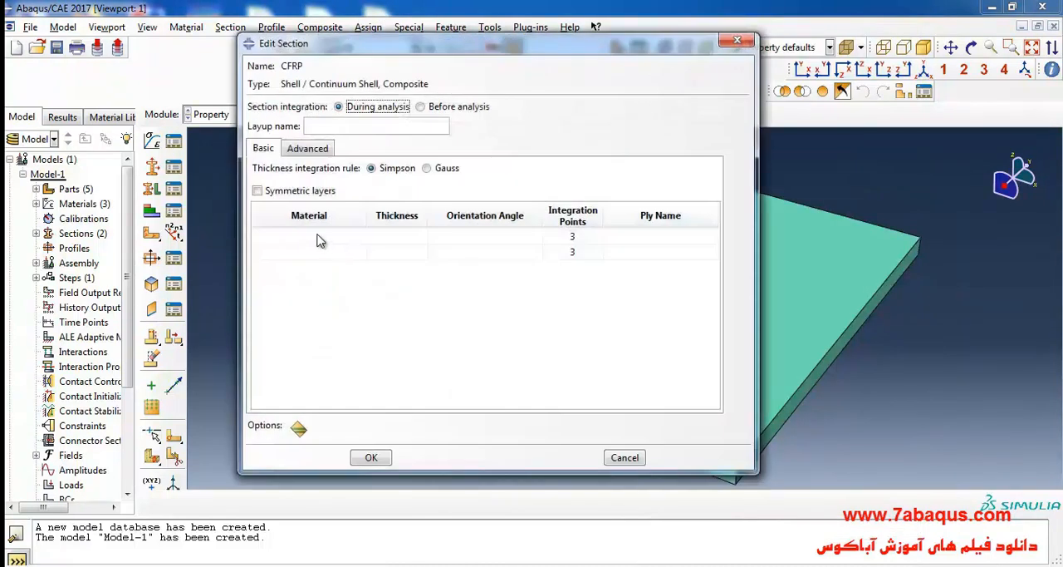
mouse_move(369, 289)
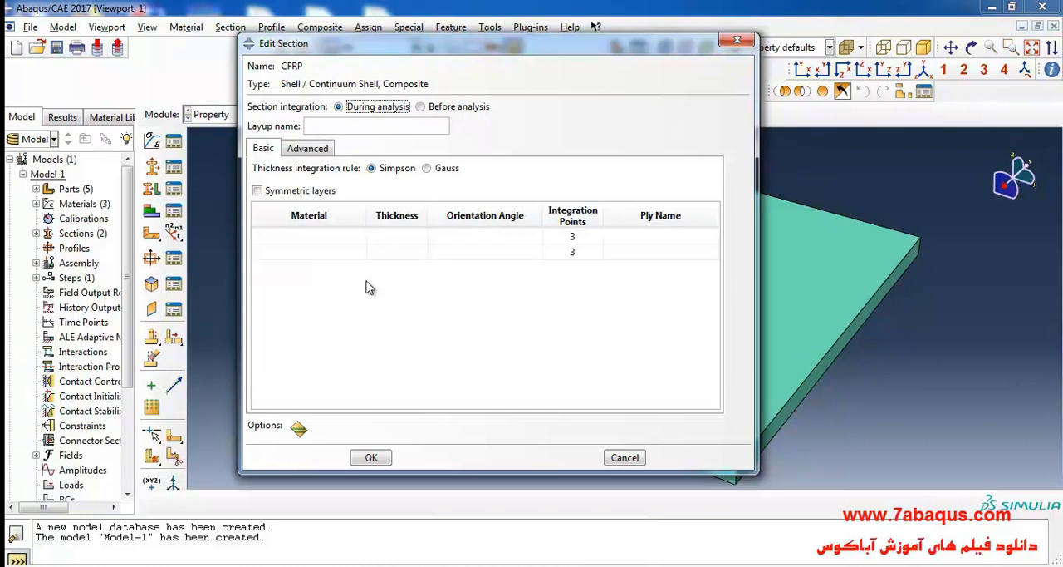
Set the first ply to CFRP material, thickness 5e-3, orientation angle 0, and confirm the layup.
left_click(360, 235)
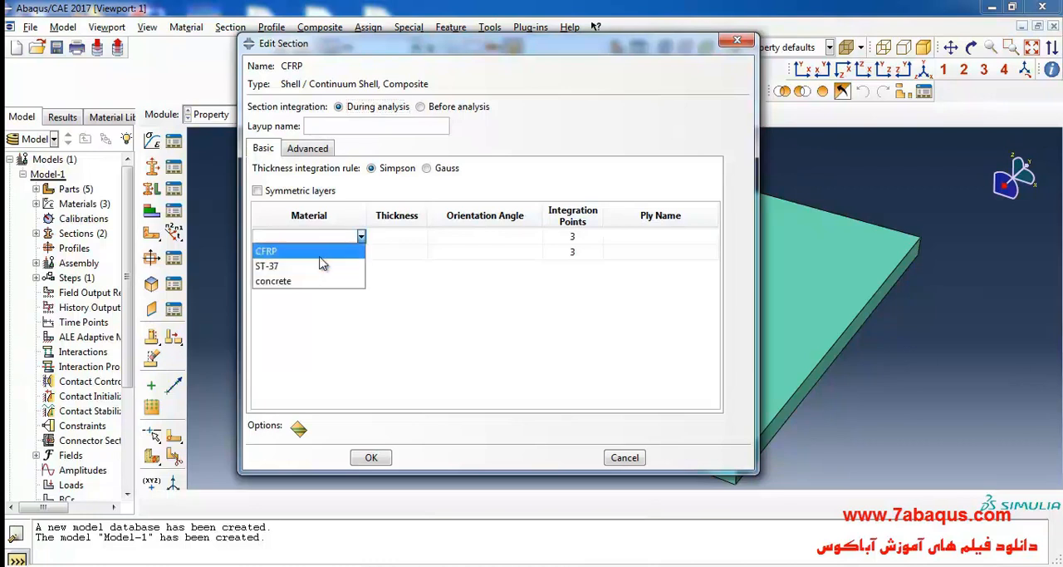
left_click(265, 251)
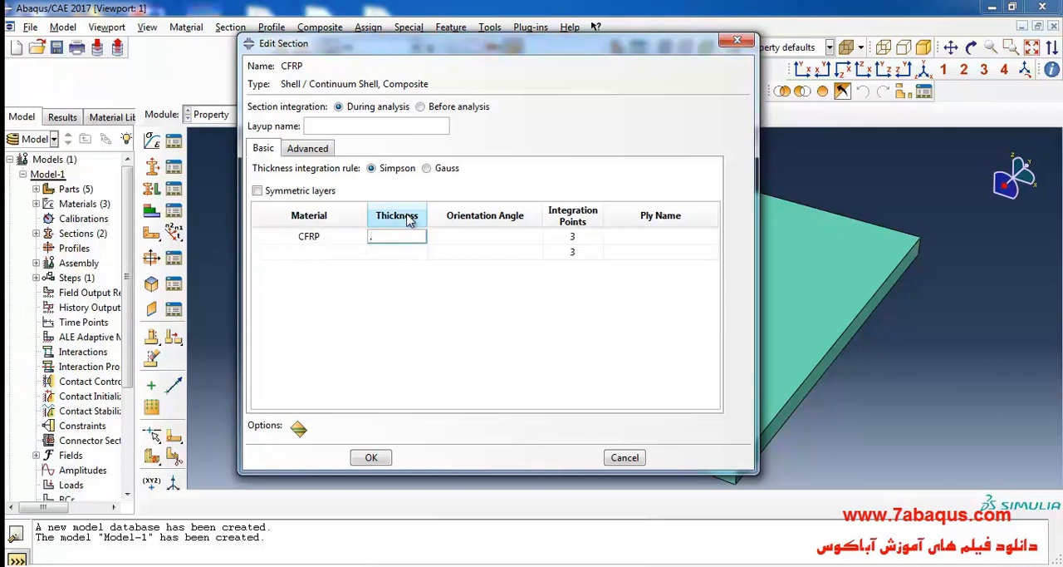
type("5e-3")
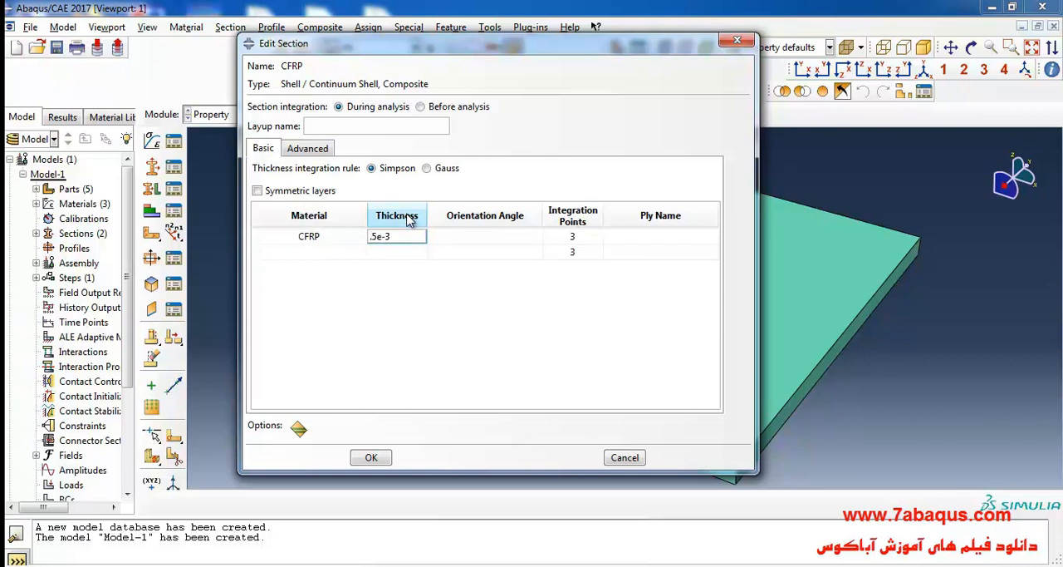
left_click(485, 236)
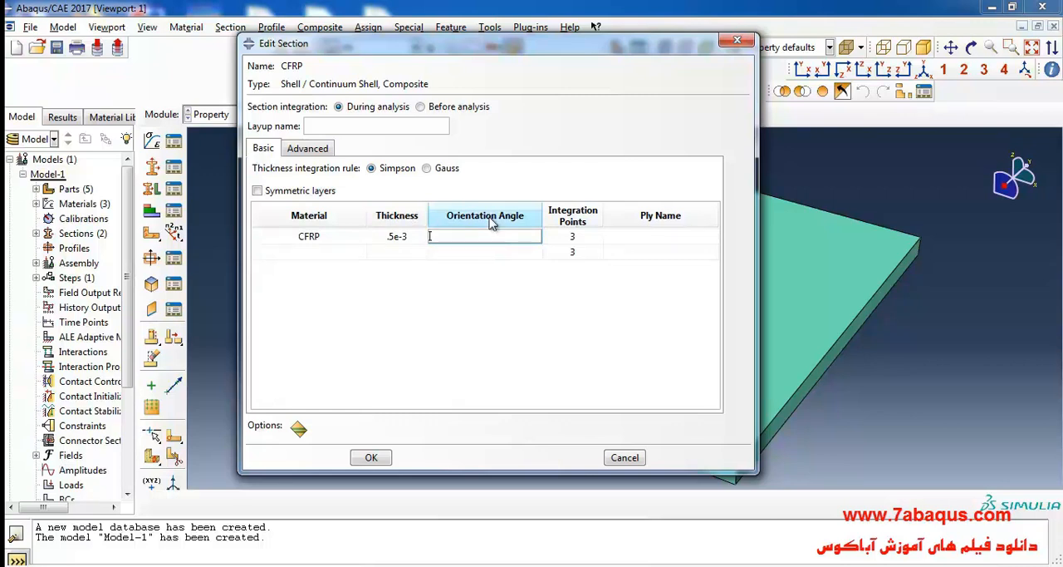
type("0")
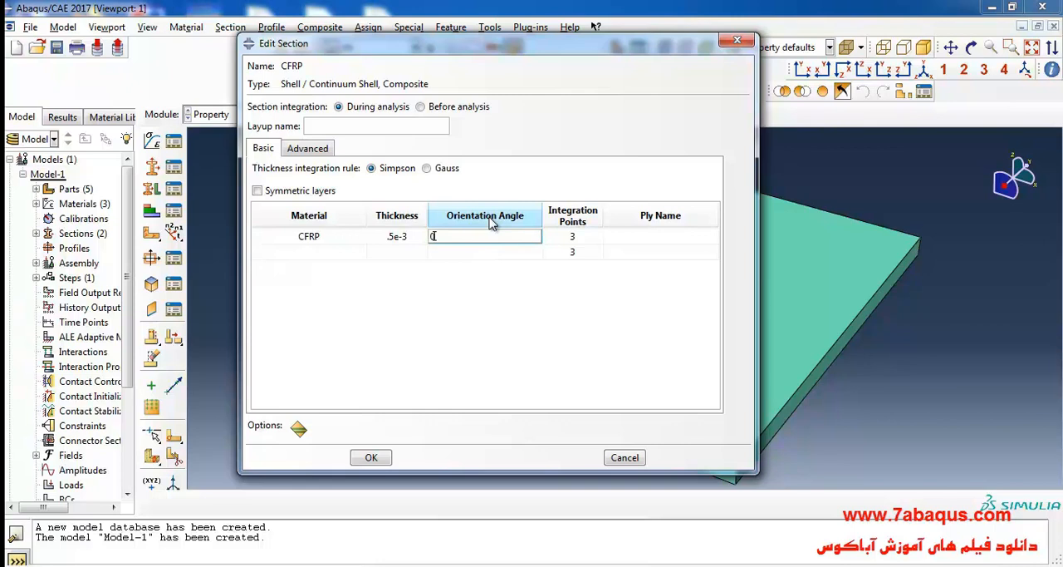
left_click(661, 235)
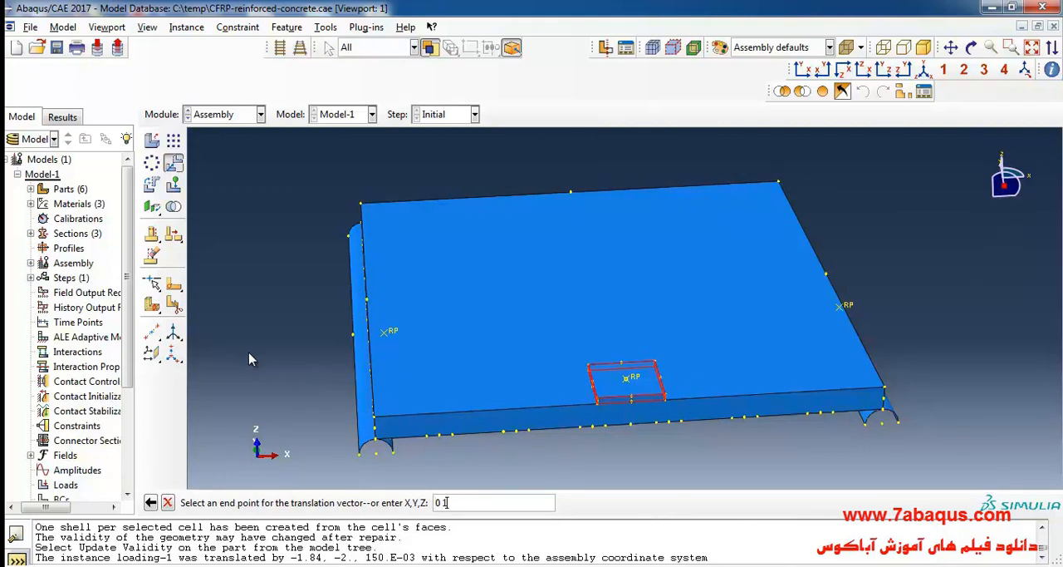
Translate the loading plate by 0, 1.3, 0 to the slab centre and accept the position.
type("1.3 0")
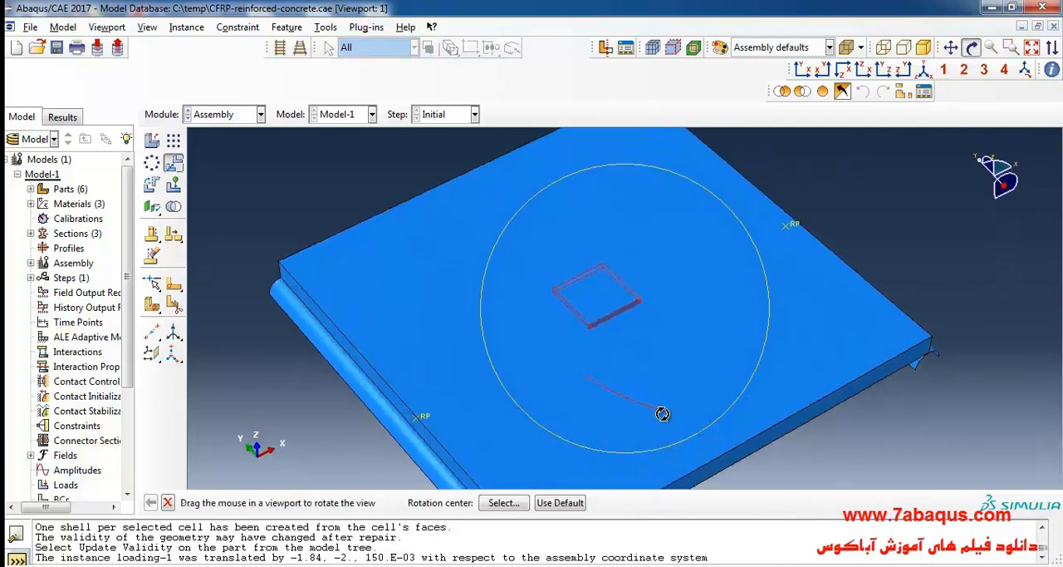
left_click_drag(663, 412, 664, 376)
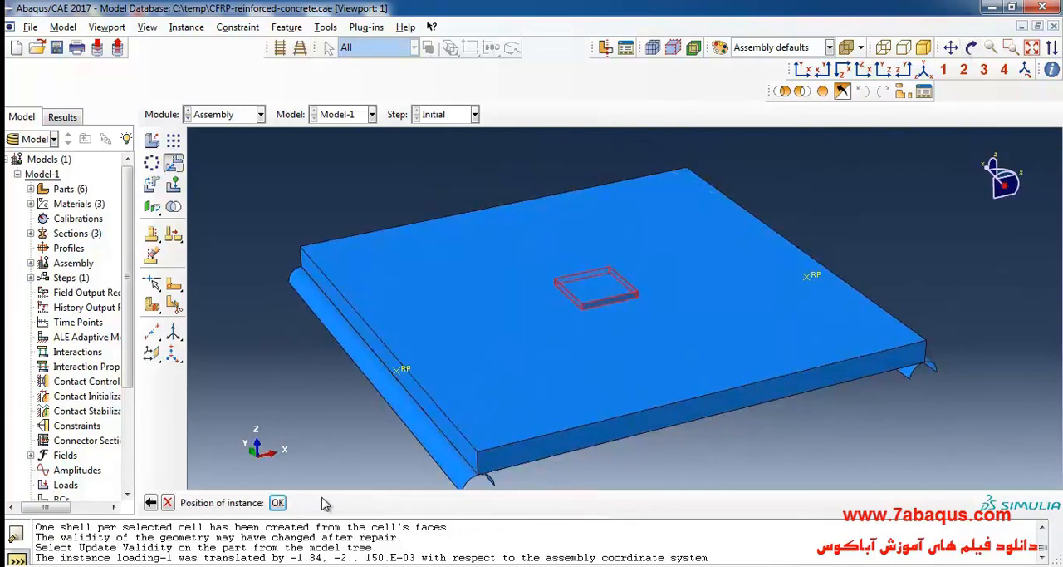
left_click(277, 501)
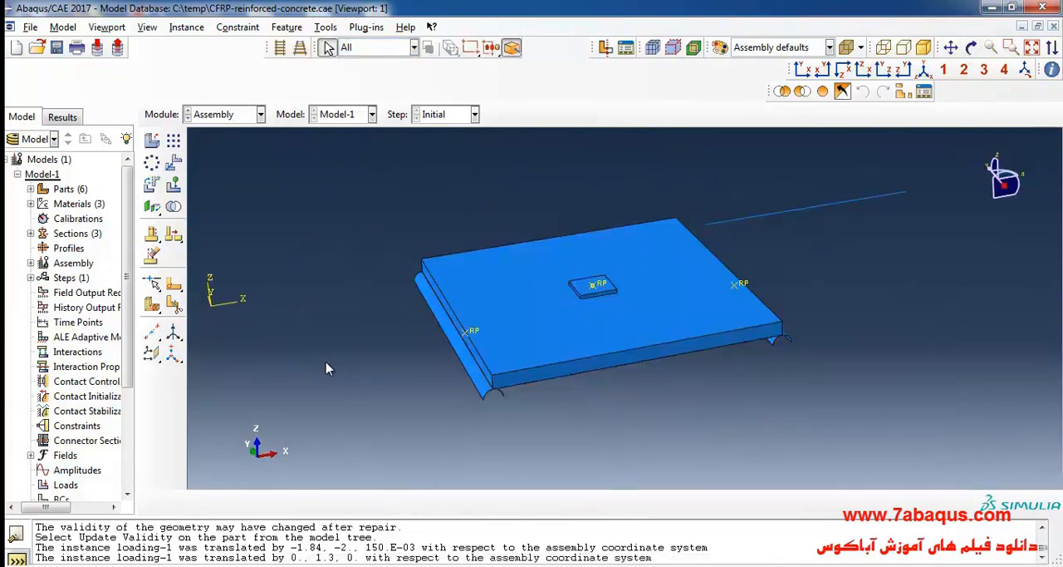
mouse_move(173, 162)
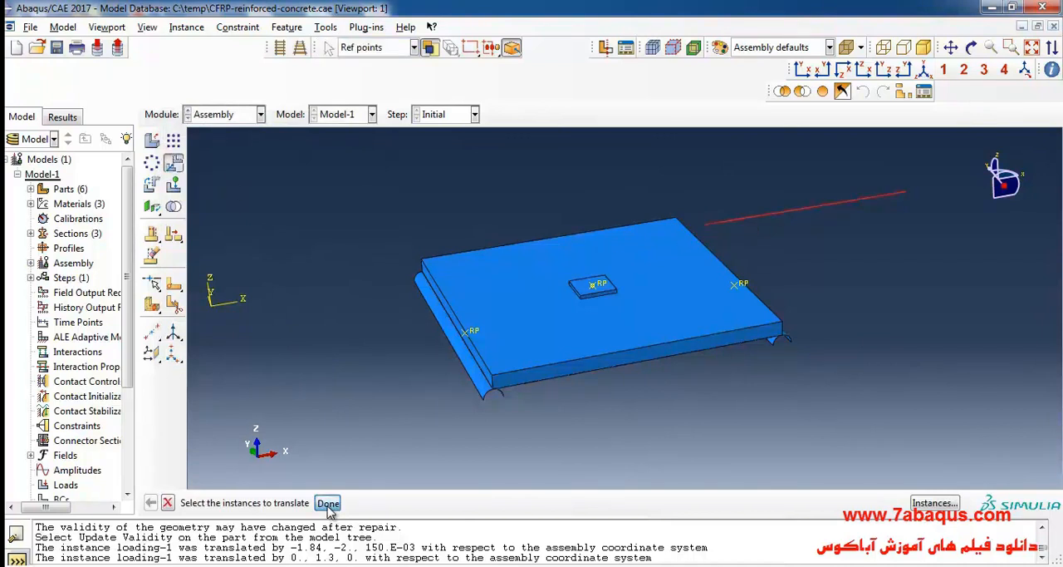
Translate the rebar instance from a slab corner and set 14 copies for the linear pattern.
left_click(327, 502)
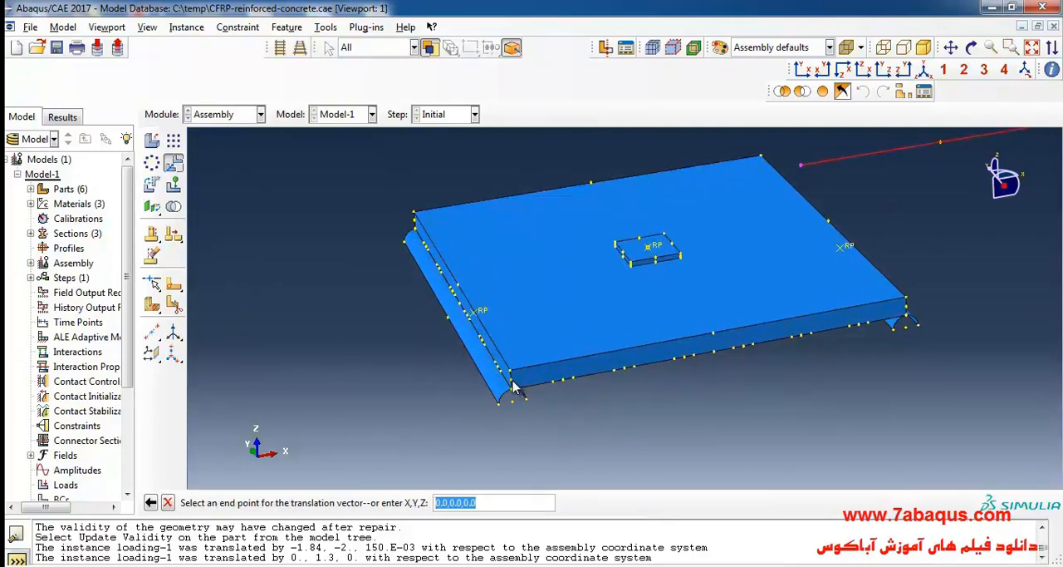
left_click(278, 502)
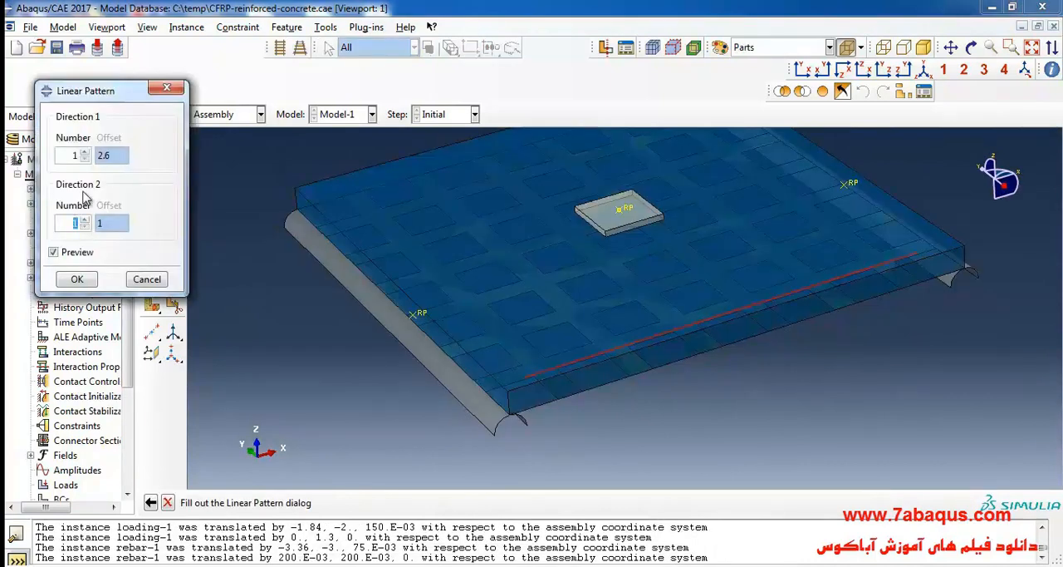
type("14")
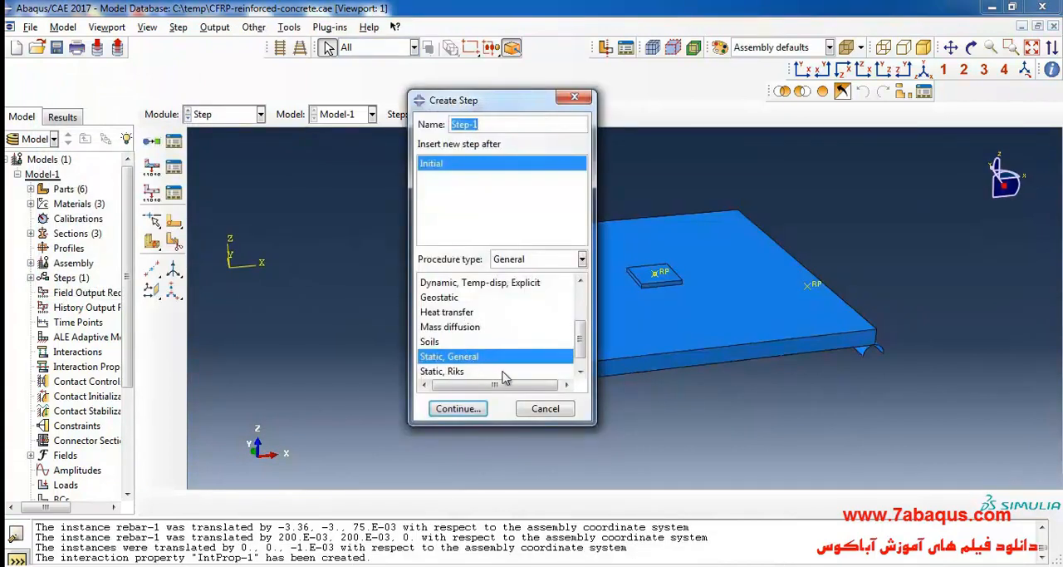
Keep Step-1 as a Static, General step with its current settings.
left_click(457, 408)
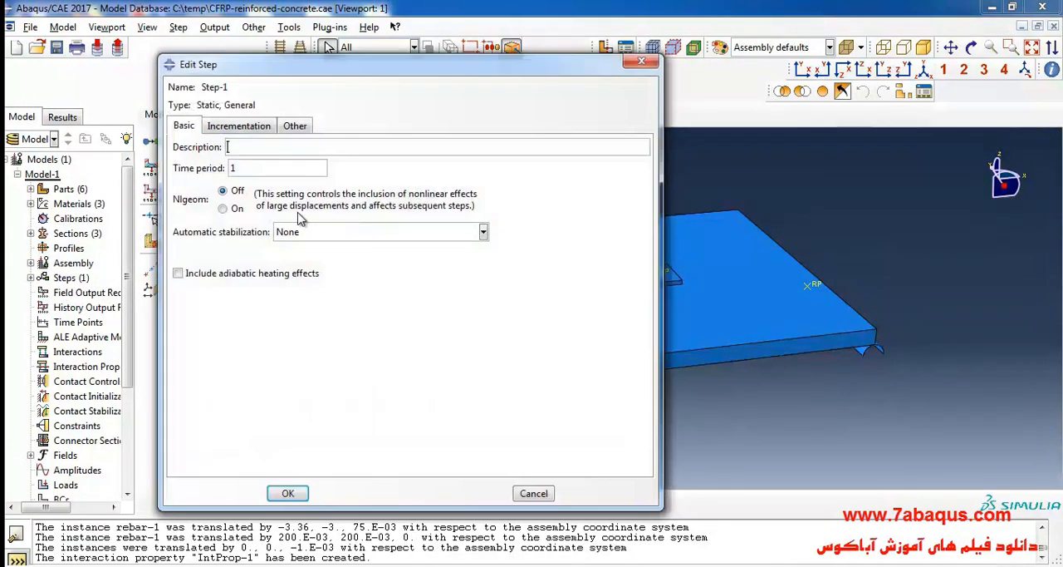
left_click(223, 209)
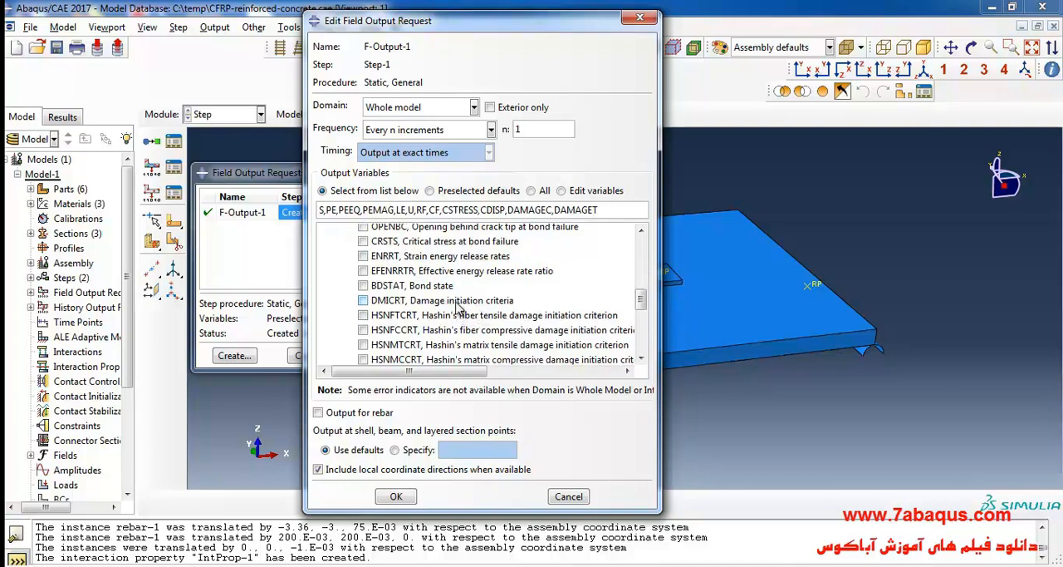
Add DMICRT damage initiation and CFAILURE failure measures to field output F-Output-1.
left_click(362, 299)
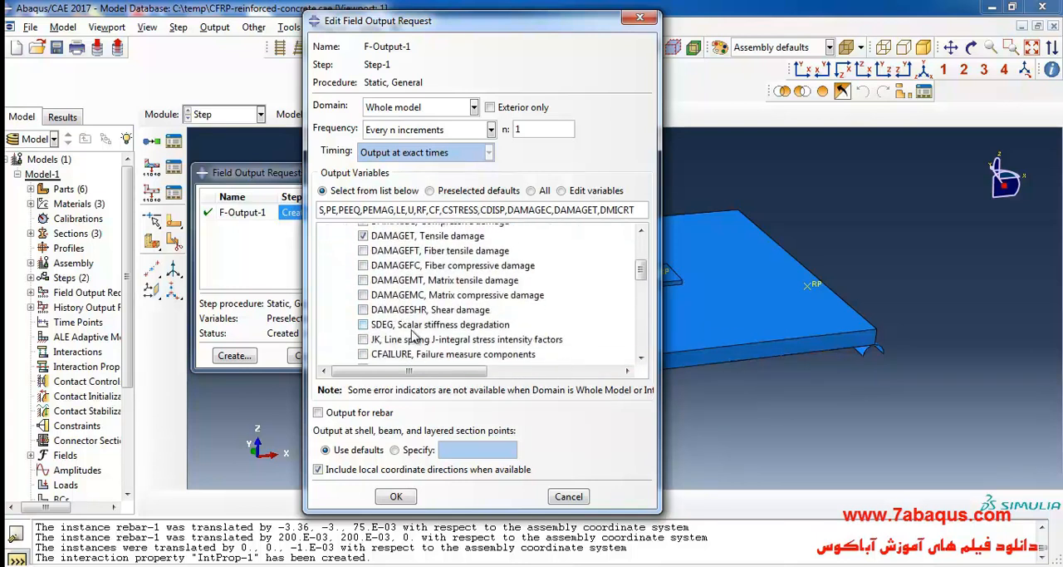
scroll("down", 3)
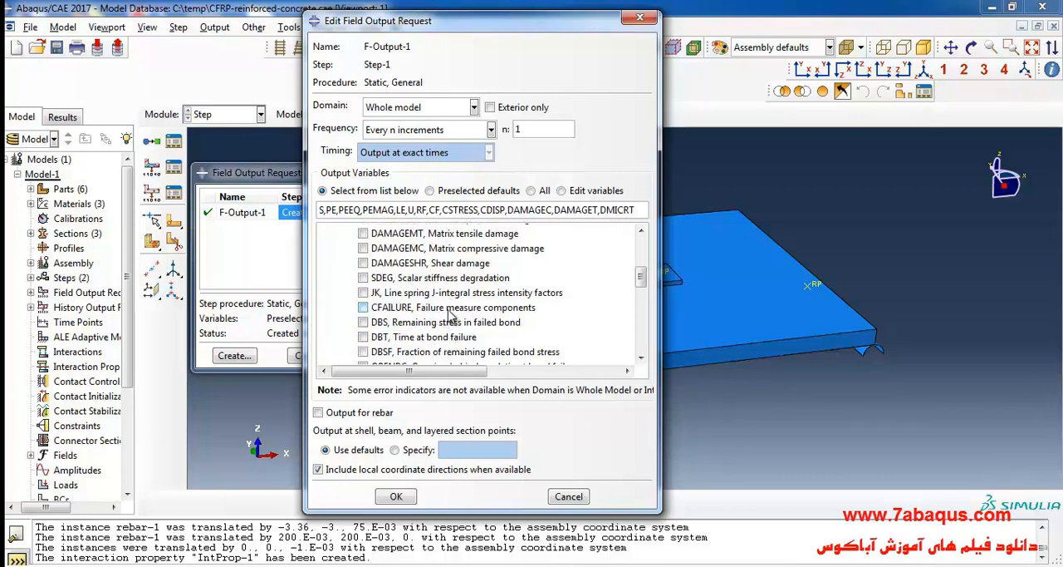
left_click(362, 306)
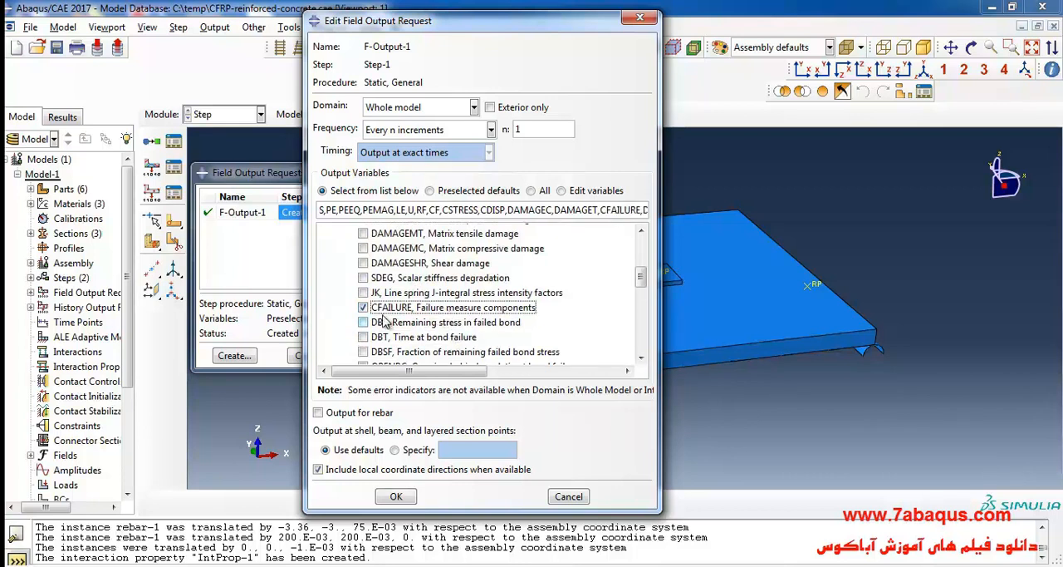
left_click(395, 495)
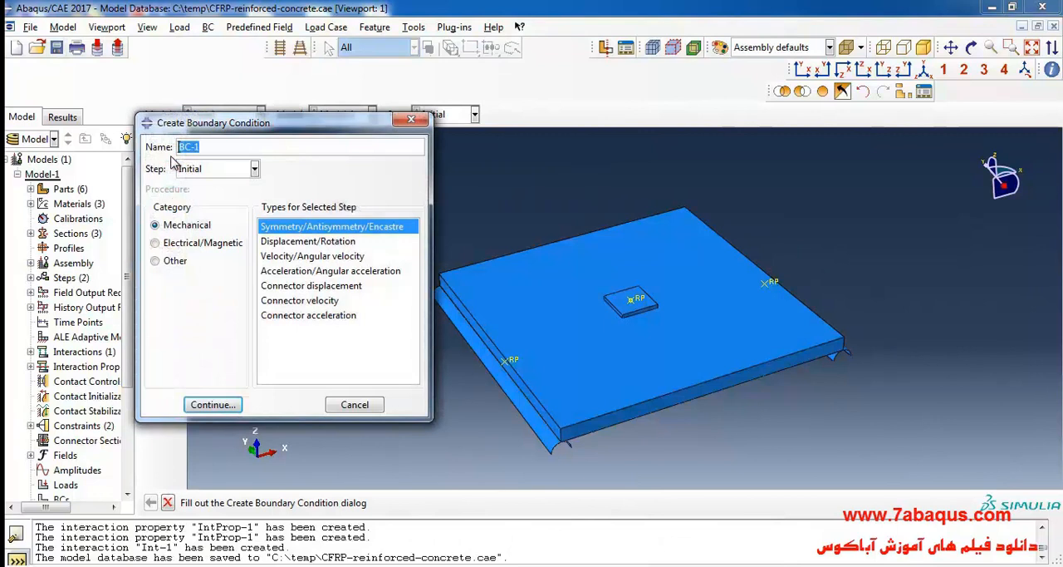
Create a Displacement/Rotation condition fixing U1–U3 and UR1 on the support region initially.
left_click(309, 241)
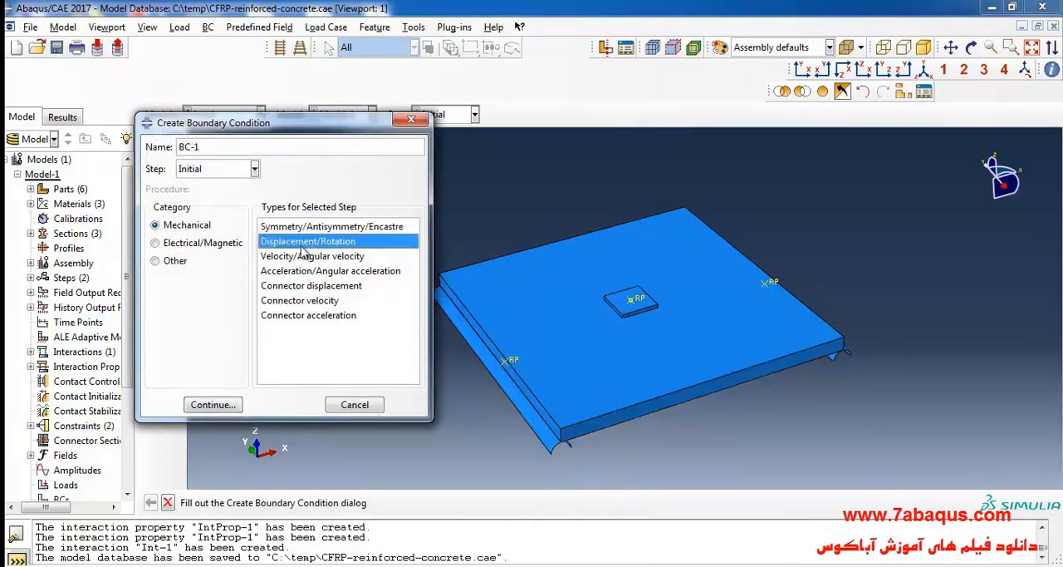
left_click(212, 403)
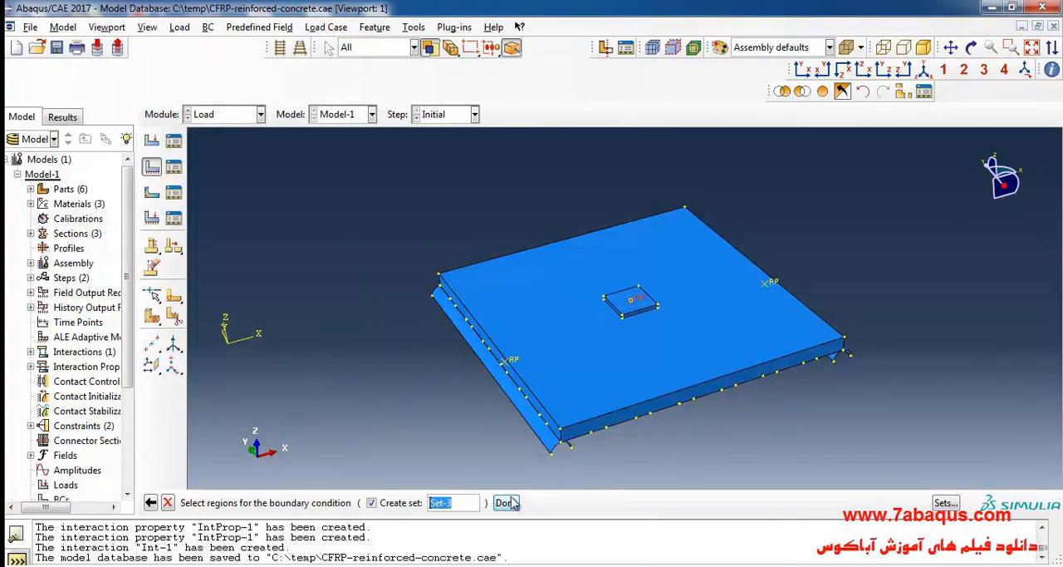
left_click(503, 502)
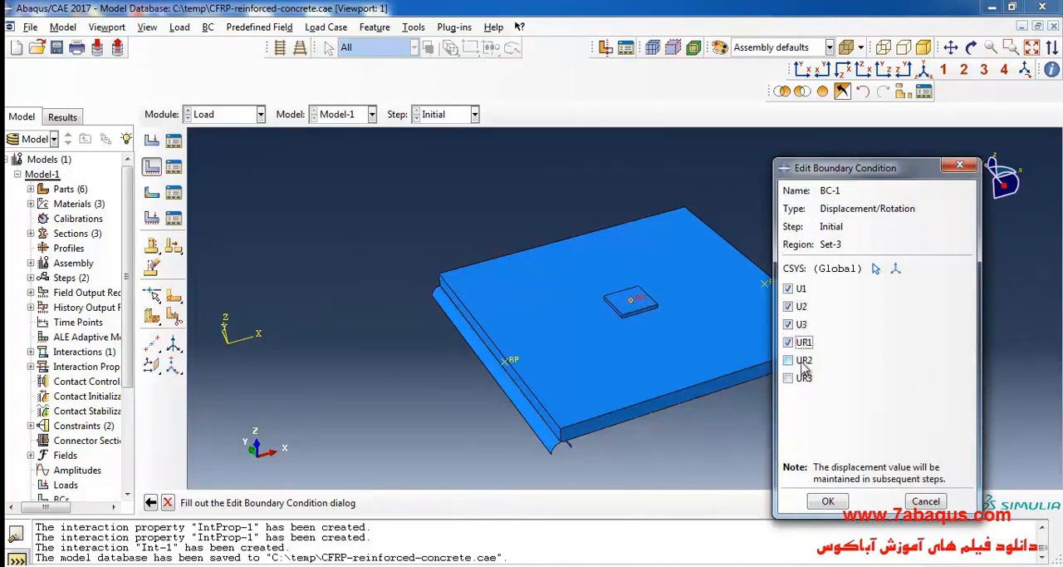
left_click(827, 500)
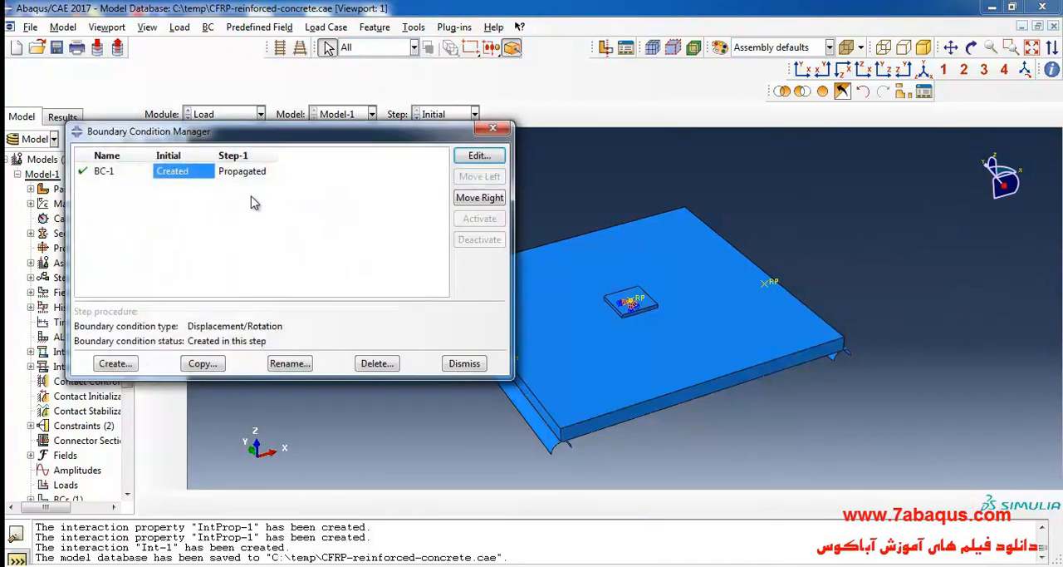
Release the U3 constraint of BC-1 in Step-1 via the BC Manager.
left_click(479, 154)
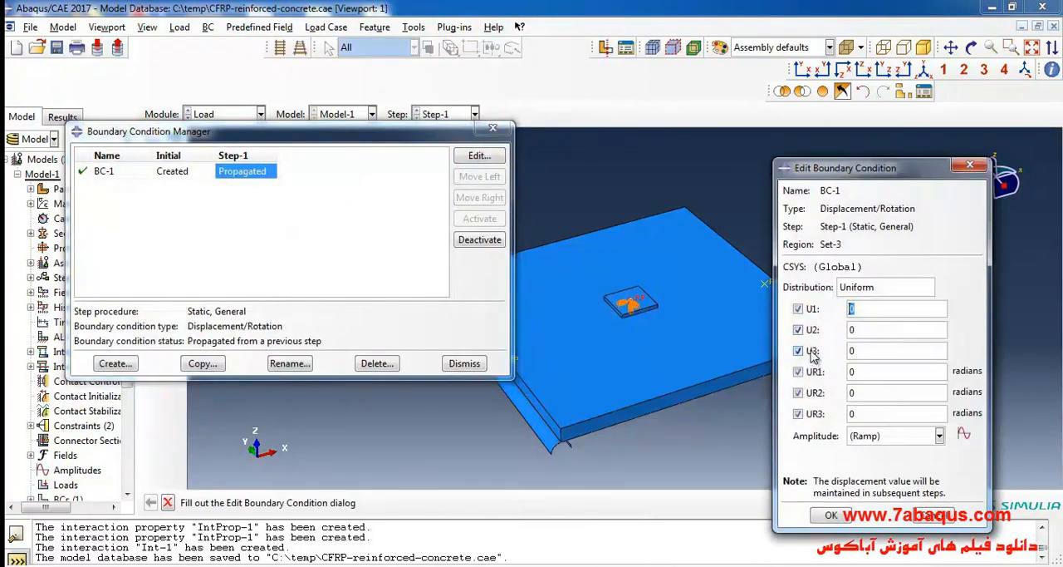
left_click(798, 350)
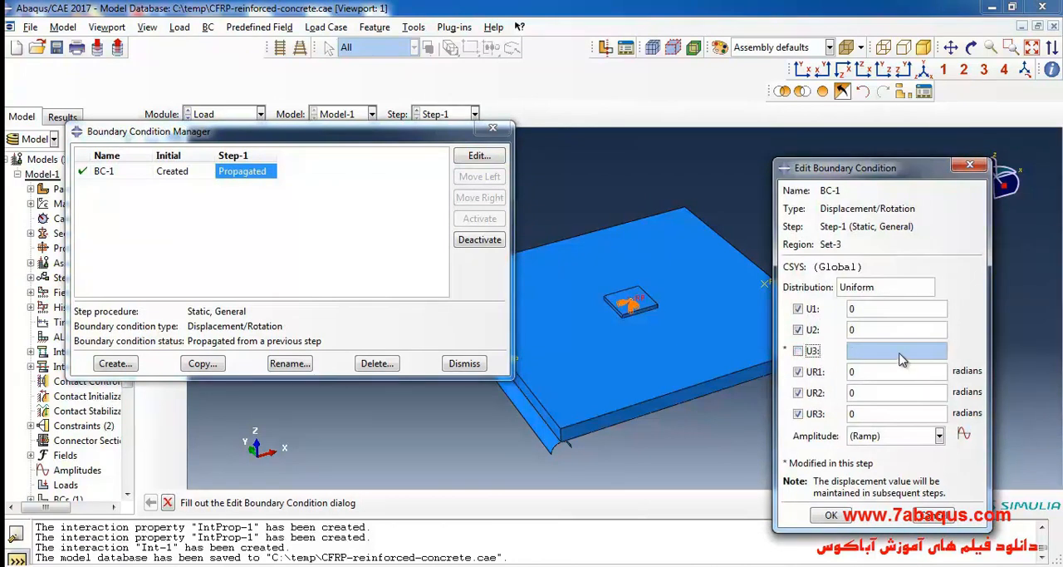
mouse_move(911, 352)
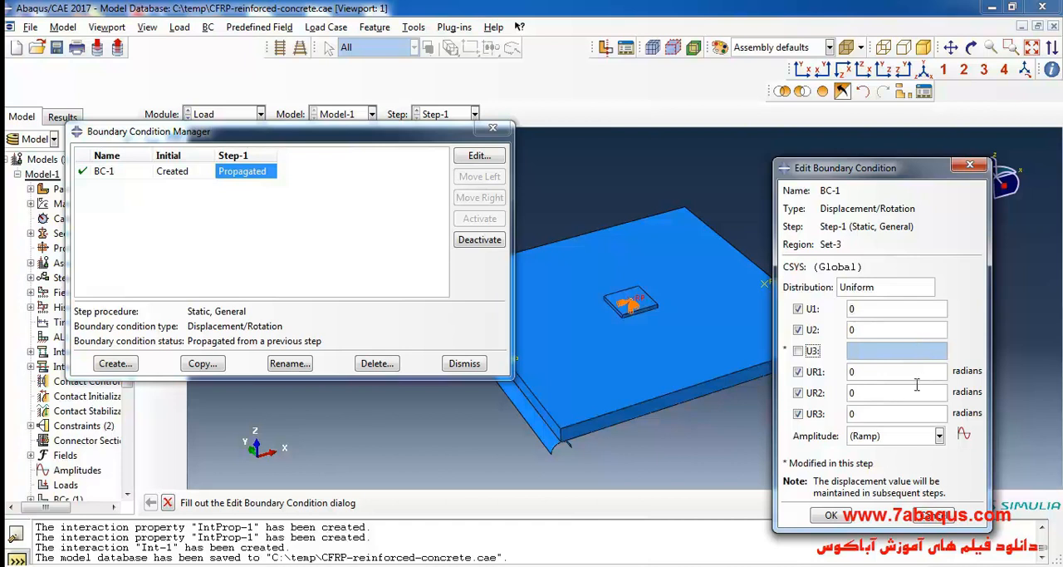
left_click(830, 515)
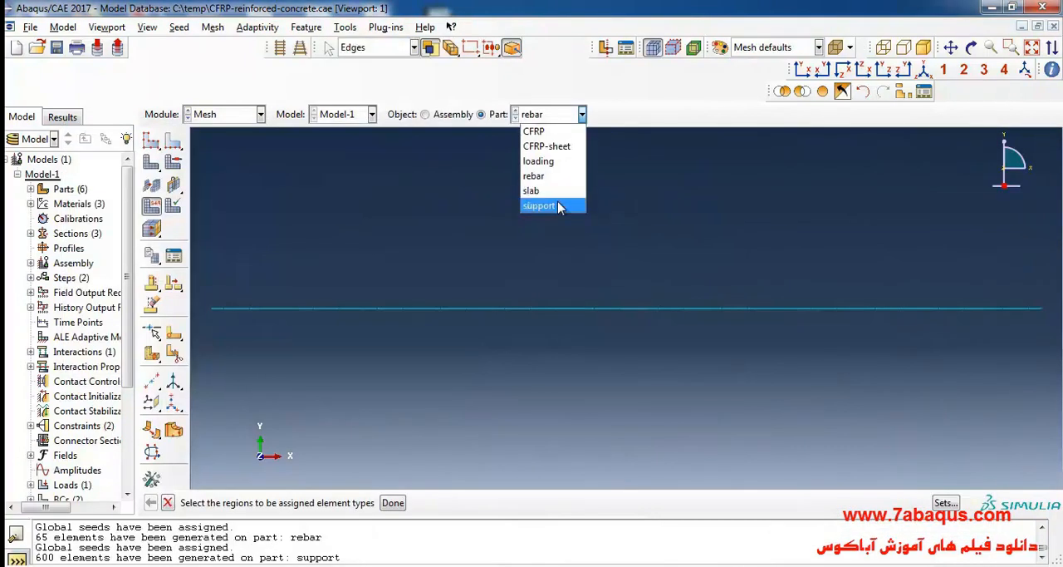
Seed the slab part with an approximate global element size of 0.04.
left_click(532, 190)
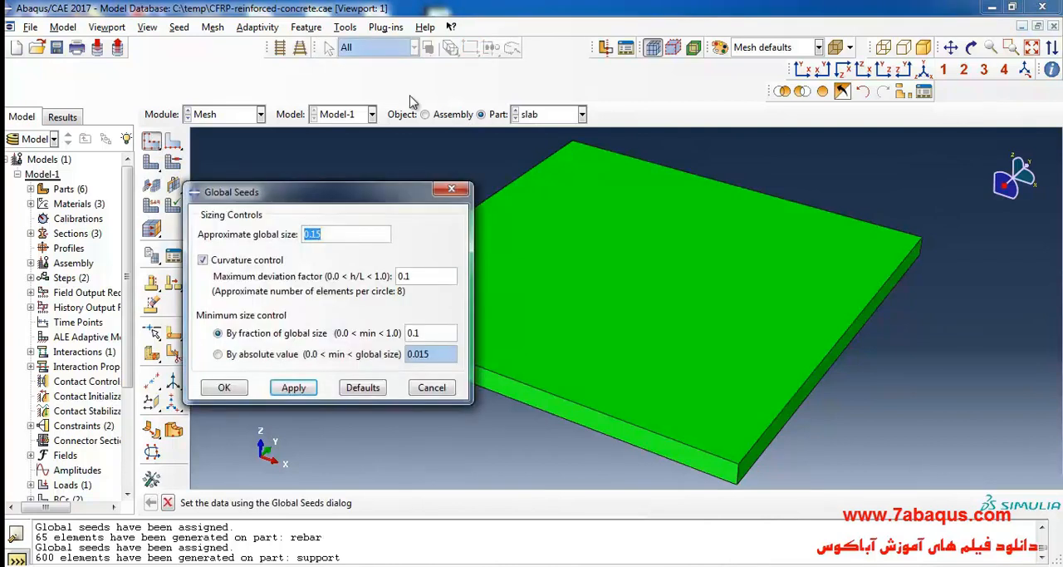
type(".04")
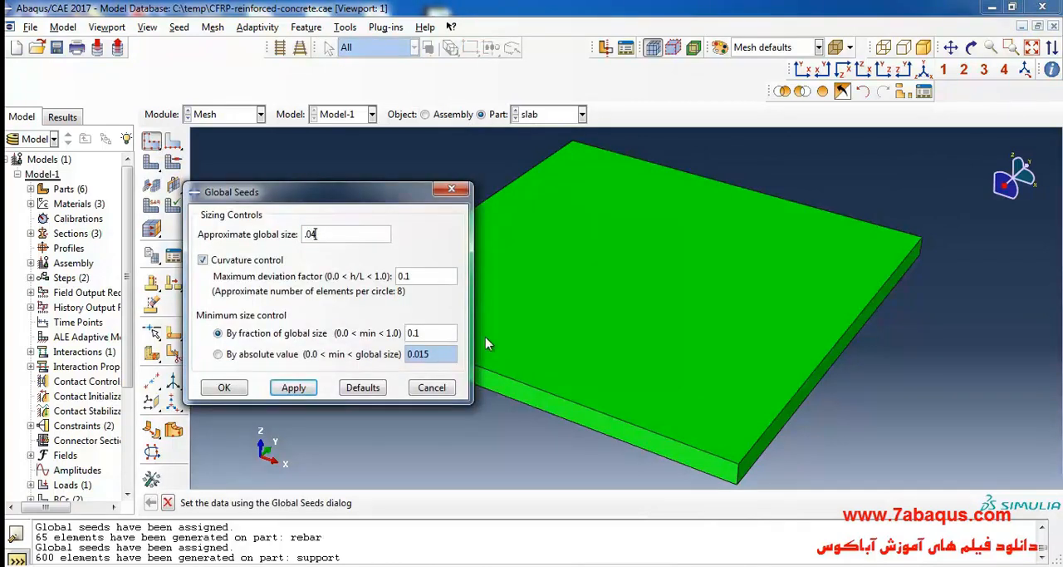
left_click(223, 387)
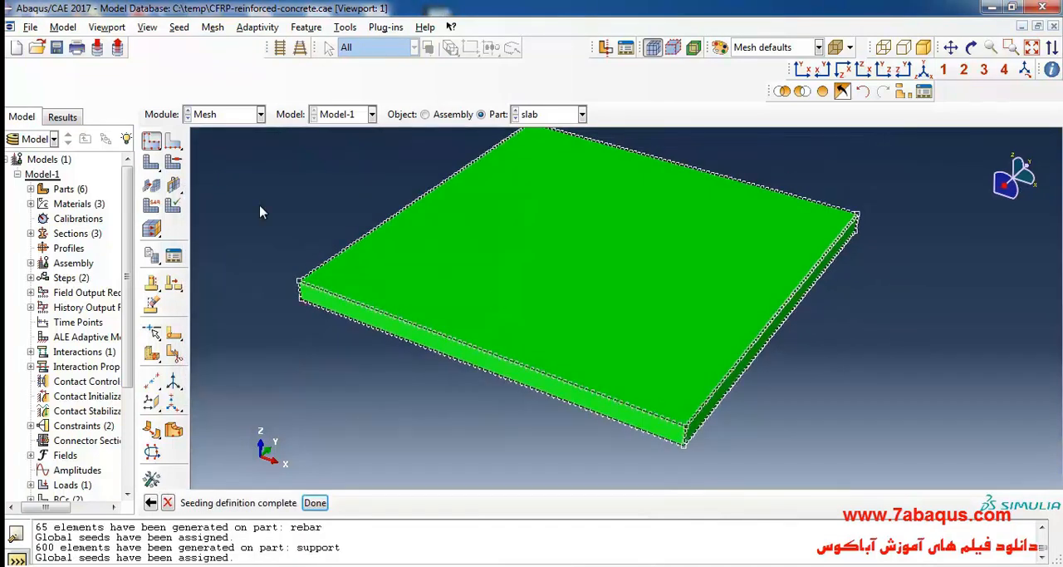
left_click(315, 502)
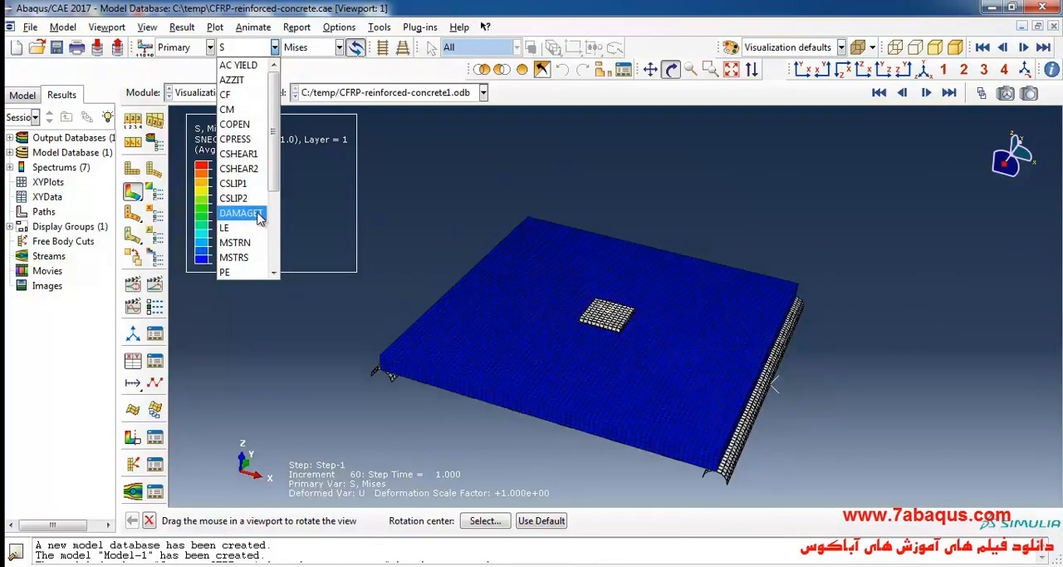
Contour by DAMAGET and replace the display group with the SLAB-1 instance only.
left_click(239, 212)
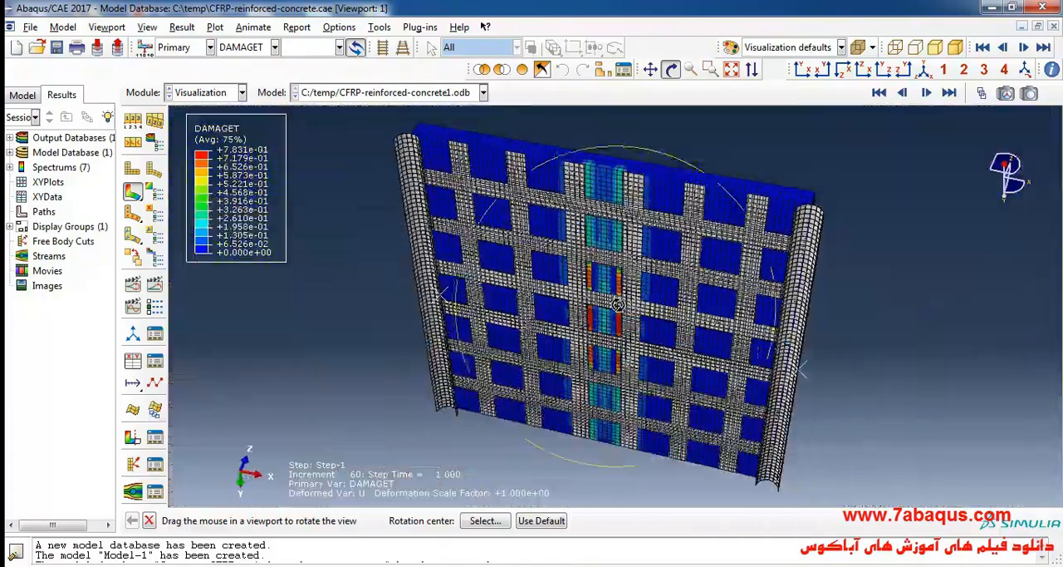
left_click_drag(618, 302, 601, 332)
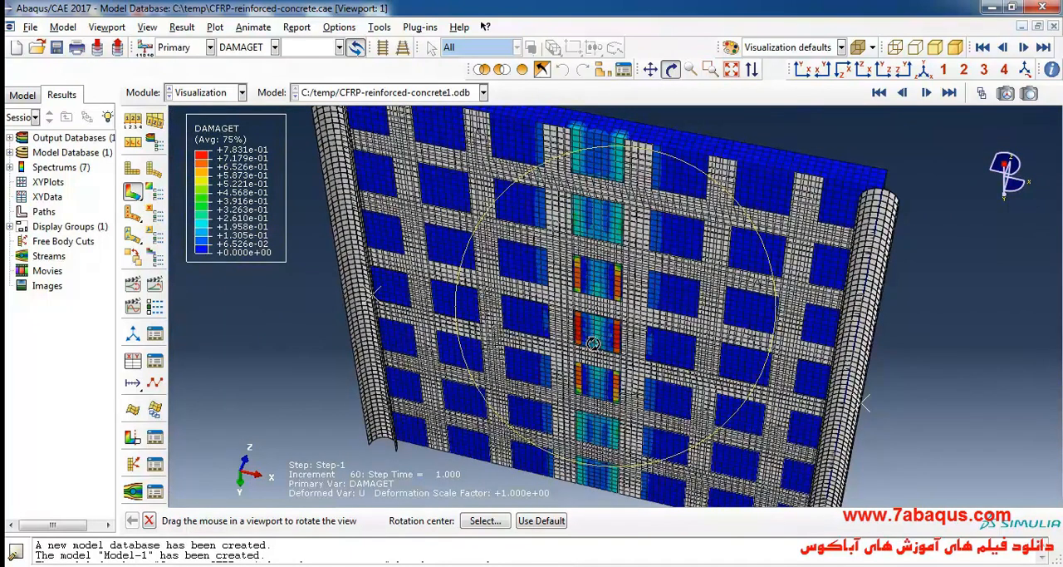
mouse_move(623, 366)
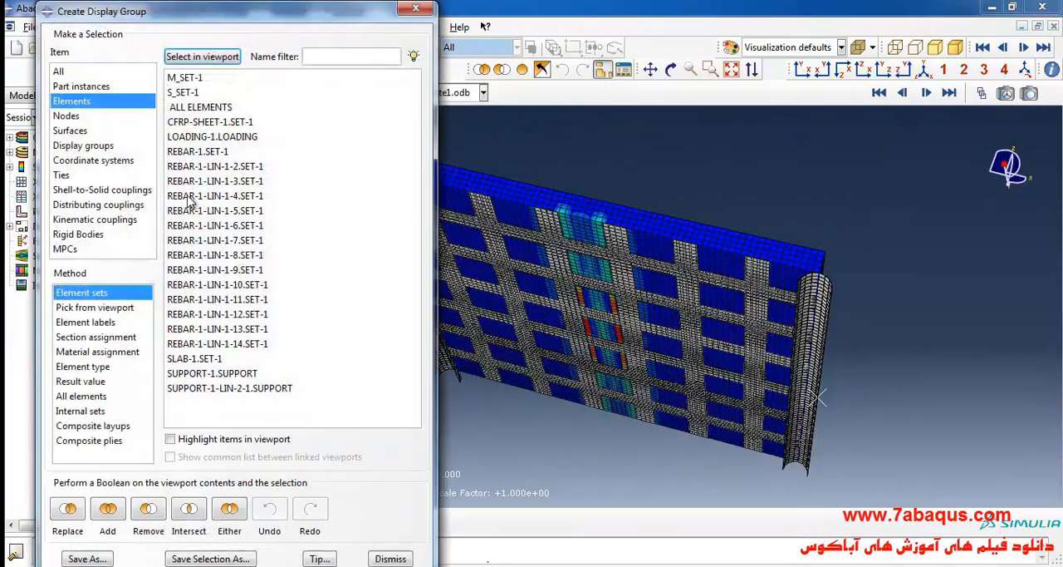
left_click(80, 86)
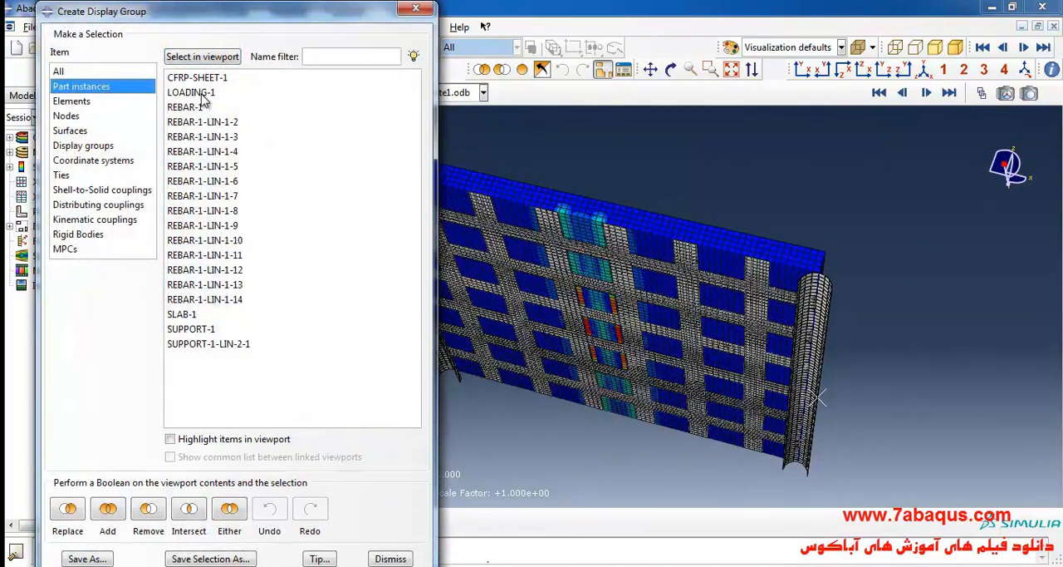
left_click(181, 314)
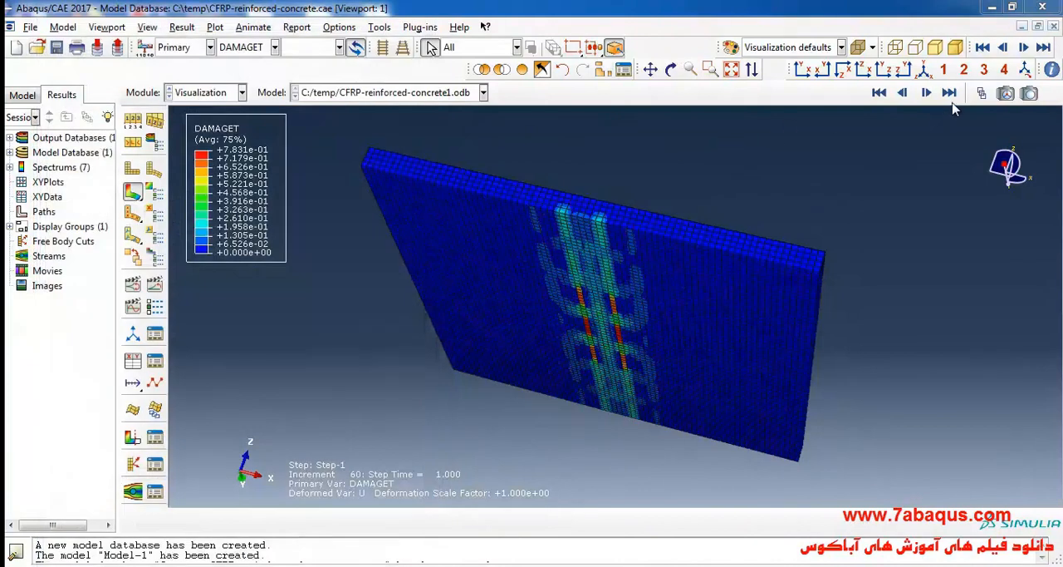
Scrub the frame selector back to increment 36 and return to the final increment, rotating the slab to view the damage.
left_click(671, 70)
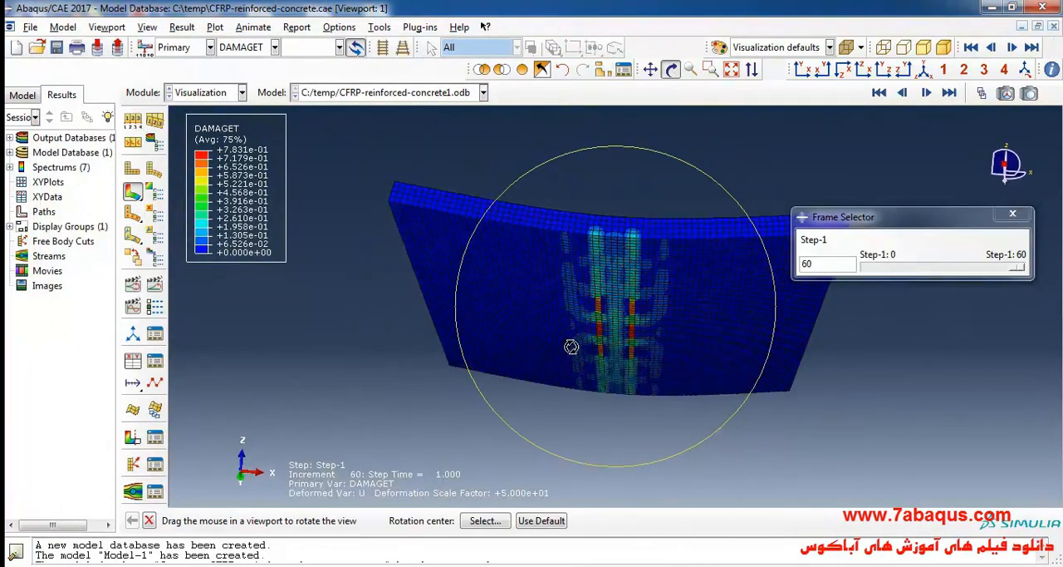
left_click_drag(572, 346, 704, 350)
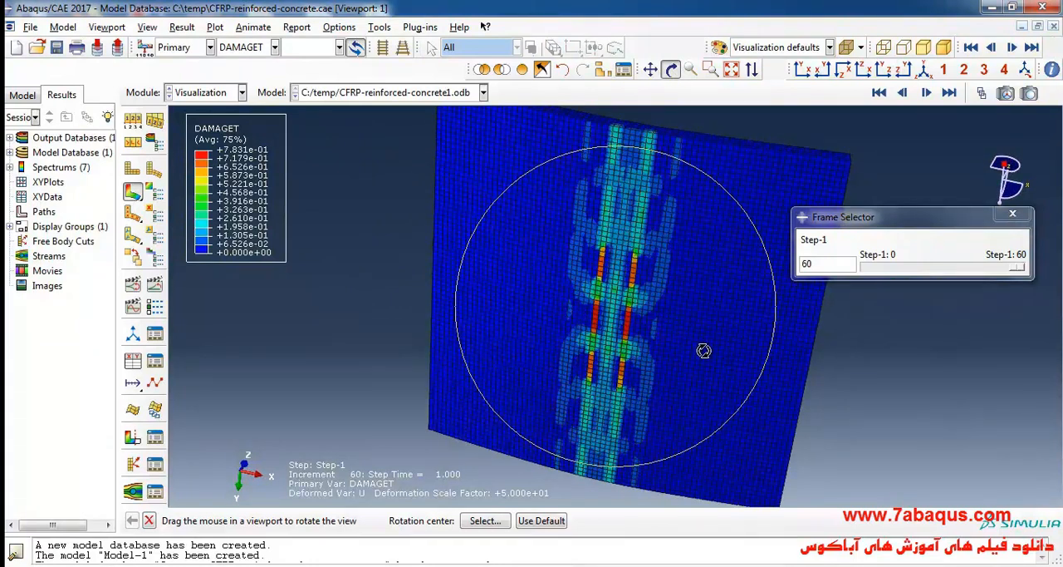
left_click_drag(1017, 264, 997, 264)
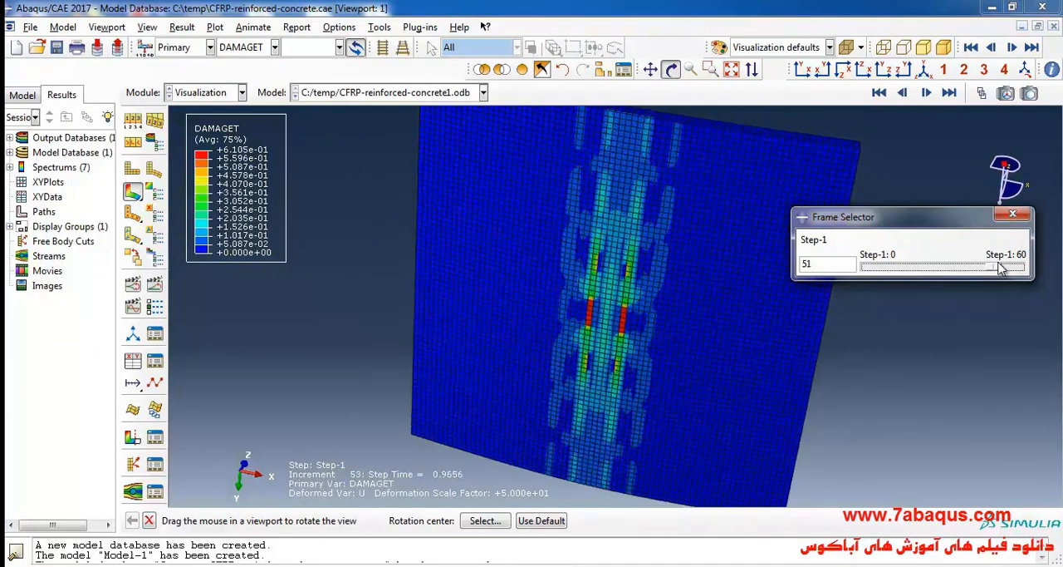
left_click_drag(1001, 266, 934, 266)
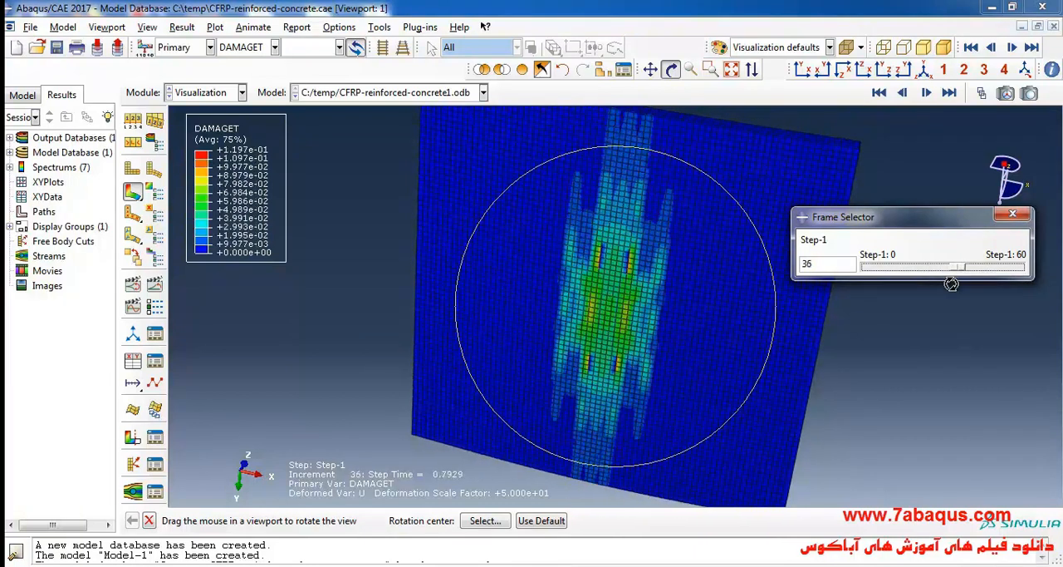
left_click_drag(931, 266, 980, 266)
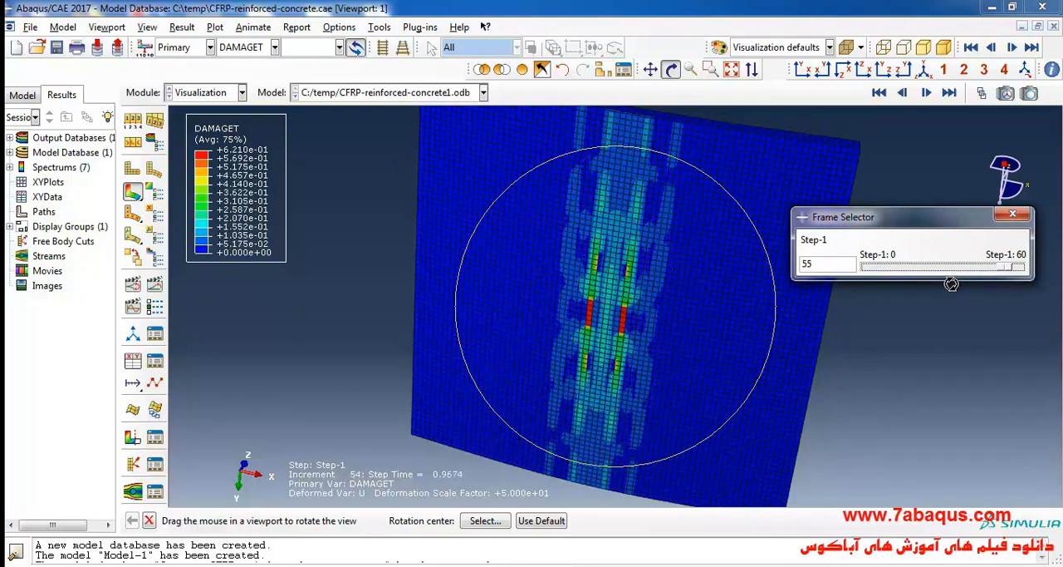
left_click_drag(950, 266, 1017, 266)
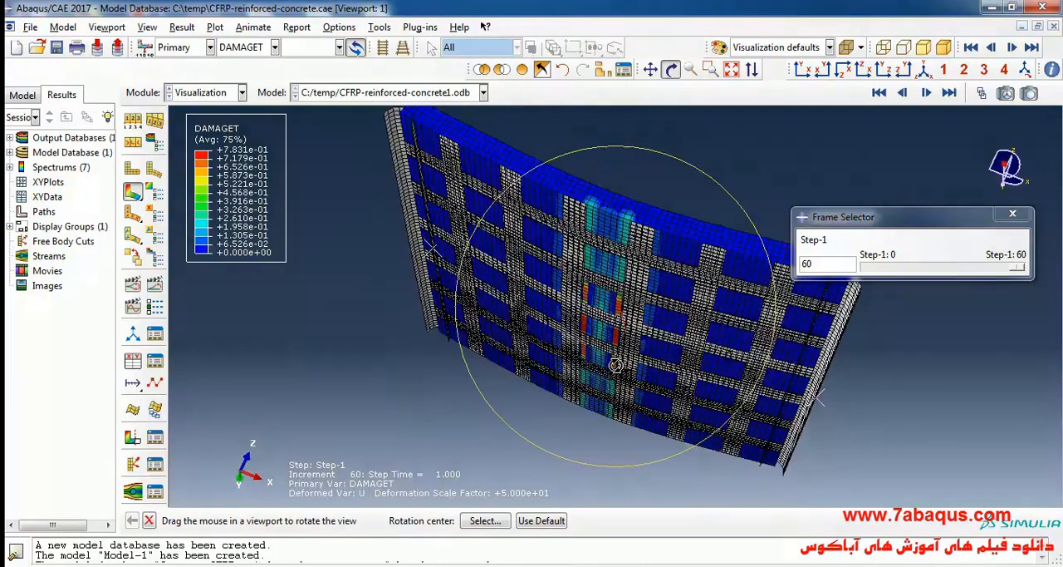
left_click_drag(615, 366, 576, 342)
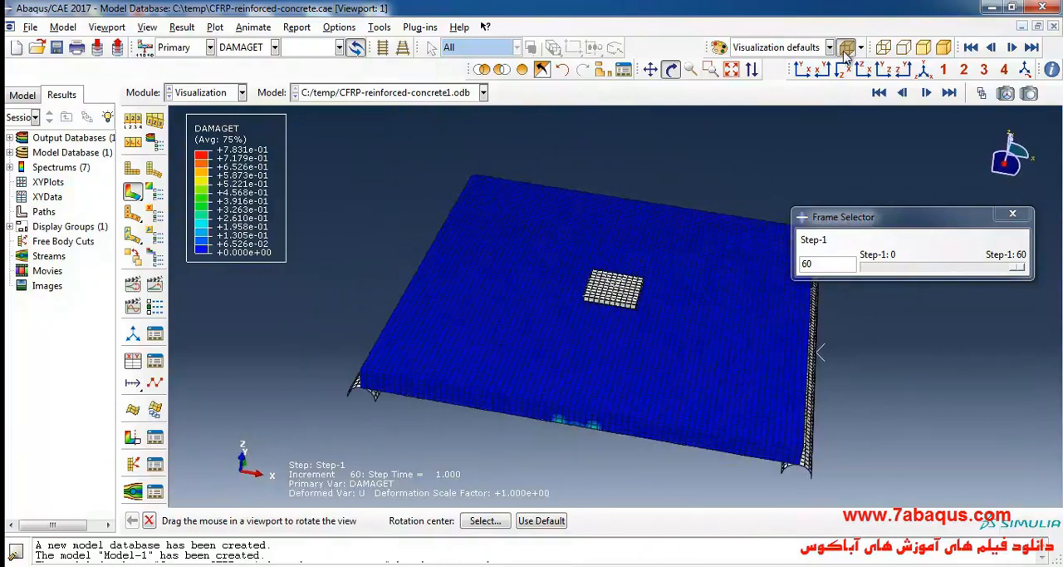
Close Common Plot Options and orbit to inspect the DAMAGET strip near the loading pad.
left_click(846, 47)
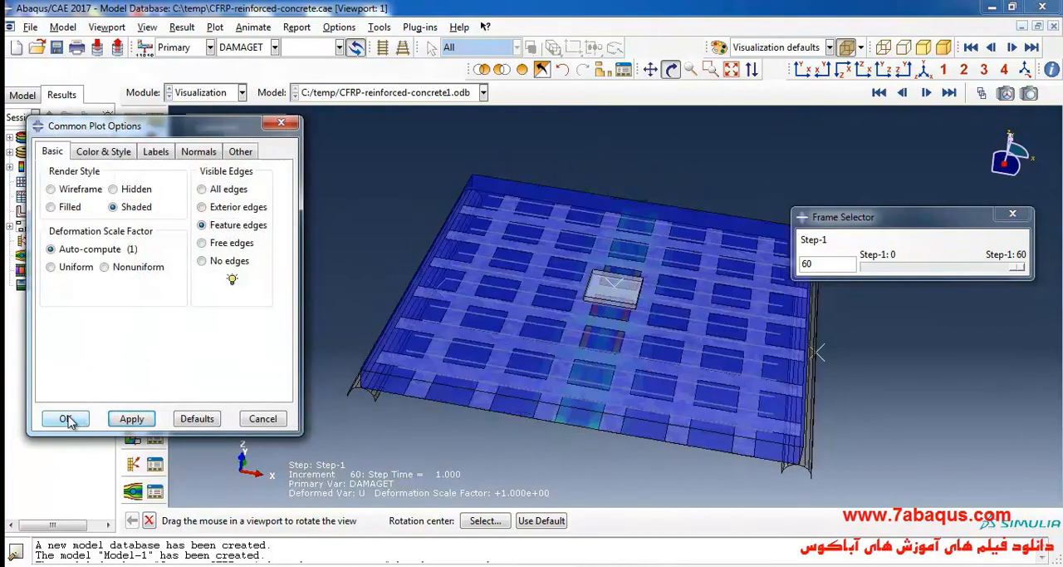
left_click(67, 418)
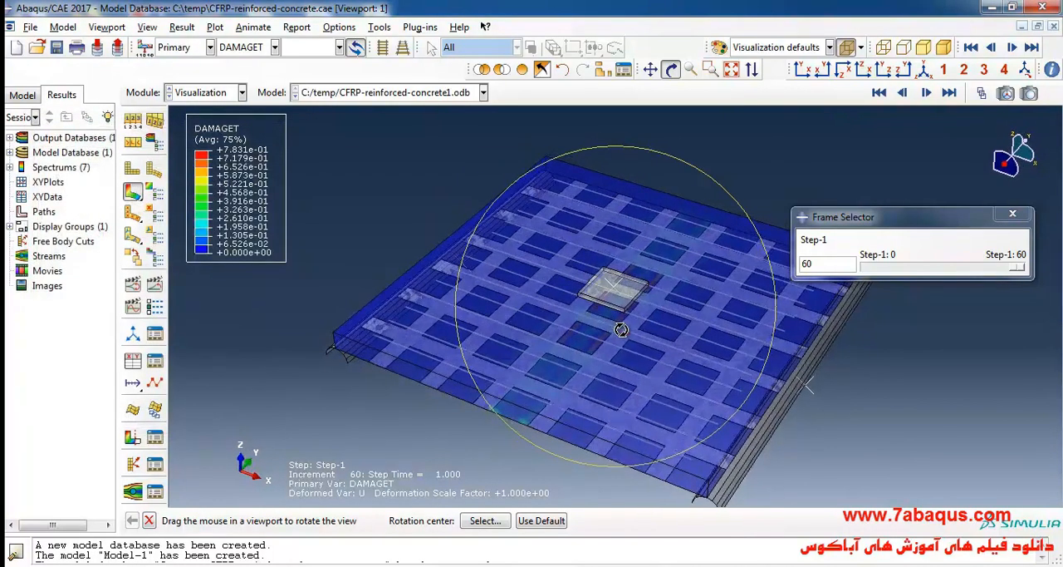
left_click_drag(621, 329, 452, 332)
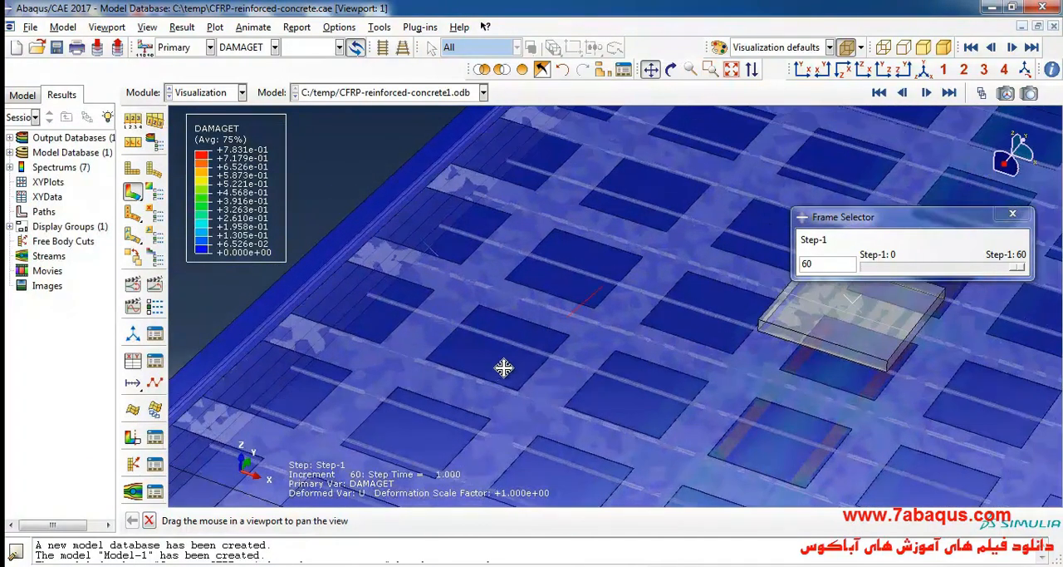
left_click_drag(505, 369, 569, 256)
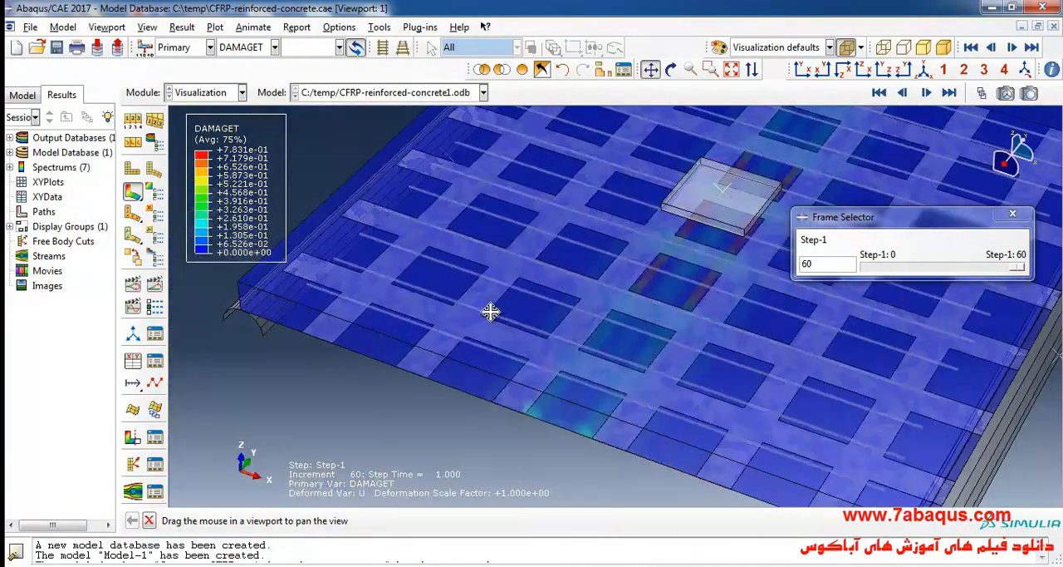
left_click(274, 46)
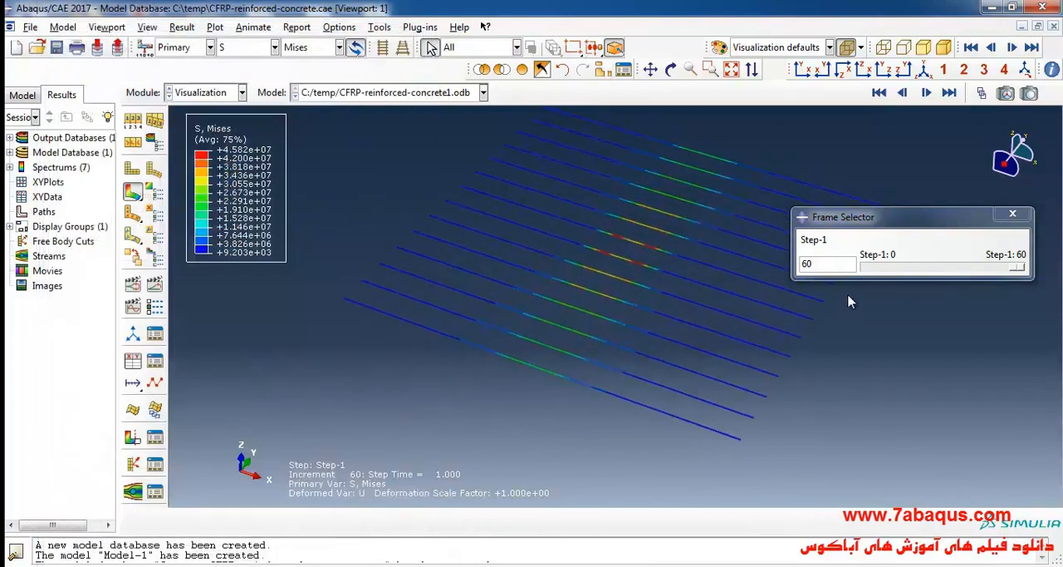
Inspect rebar von Mises stress on the 50×-exaggerated slab, orbiting edge-on to see the bending.
left_click_drag(1017, 266, 906, 266)
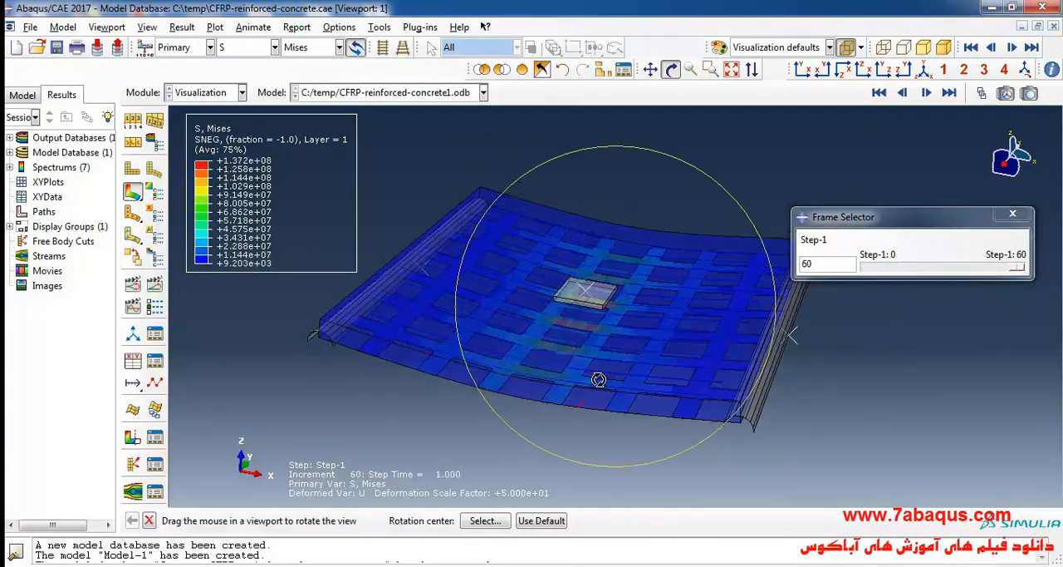
left_click_drag(599, 379, 624, 354)
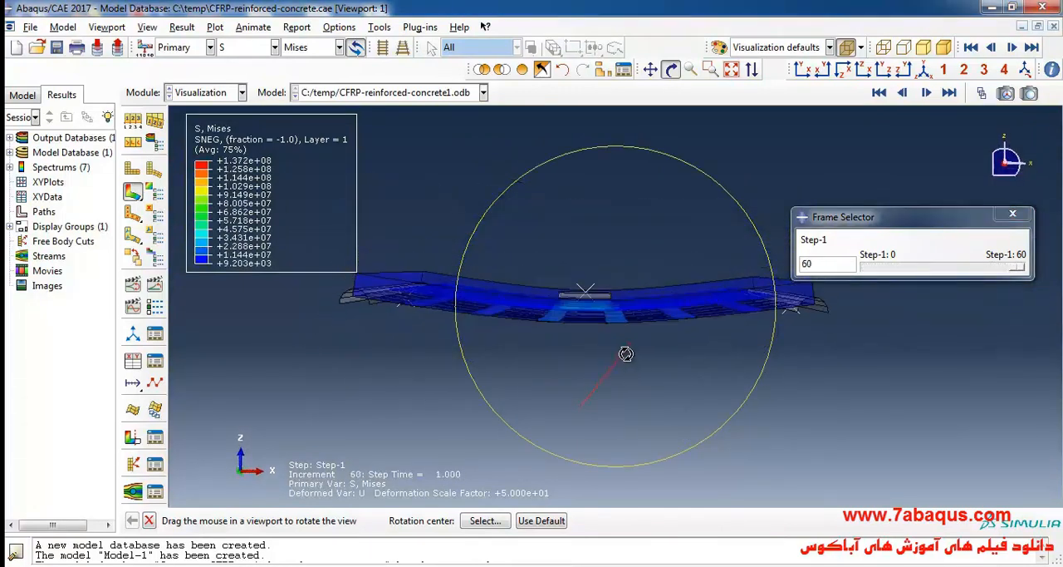
left_click_drag(624, 353, 655, 297)
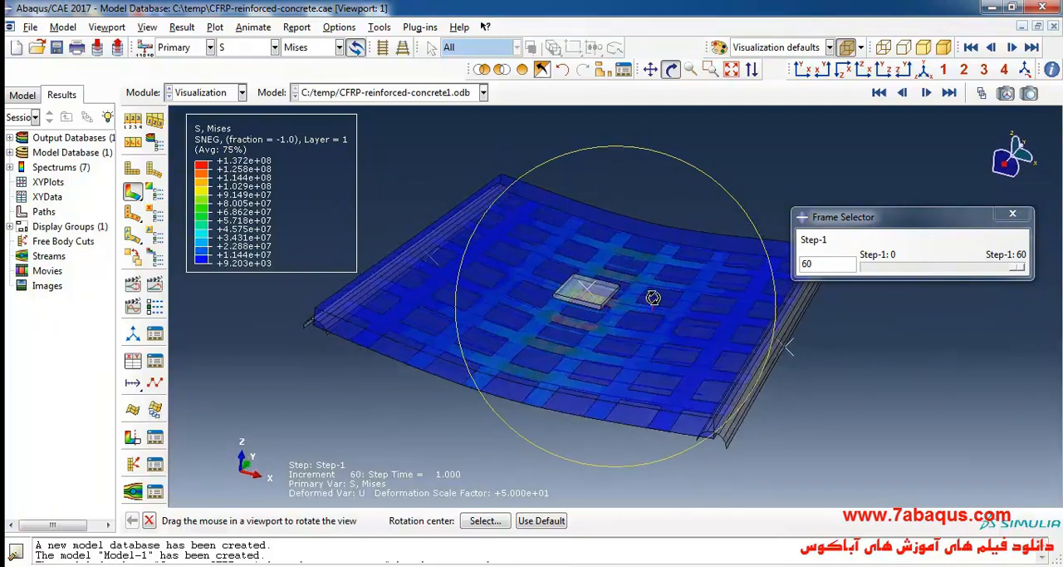
left_click_drag(652, 298, 492, 335)
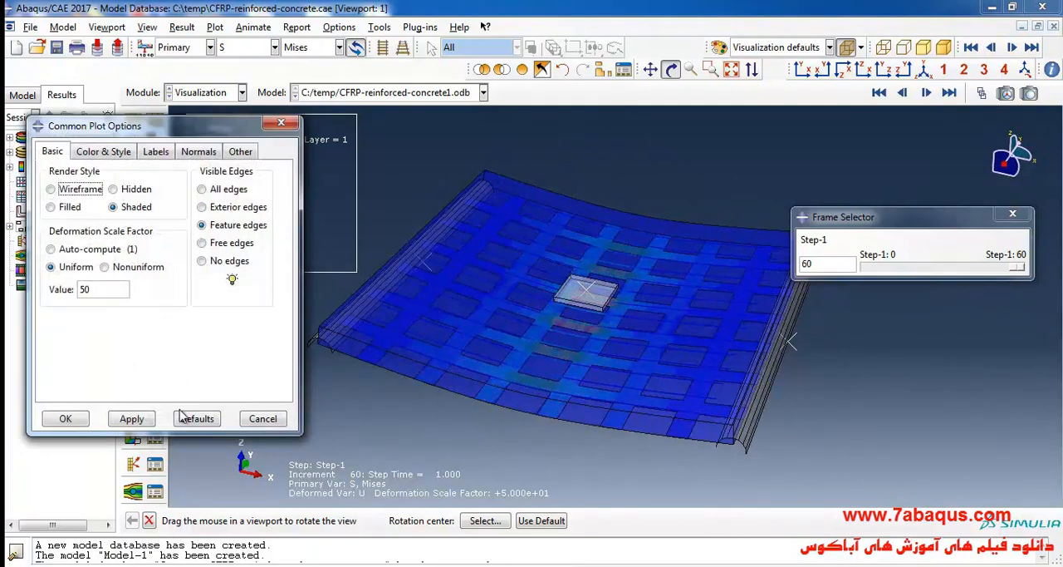
Reset deformation scaling to defaults and contour concrete tensile damage DAMAGET.
left_click(65, 418)
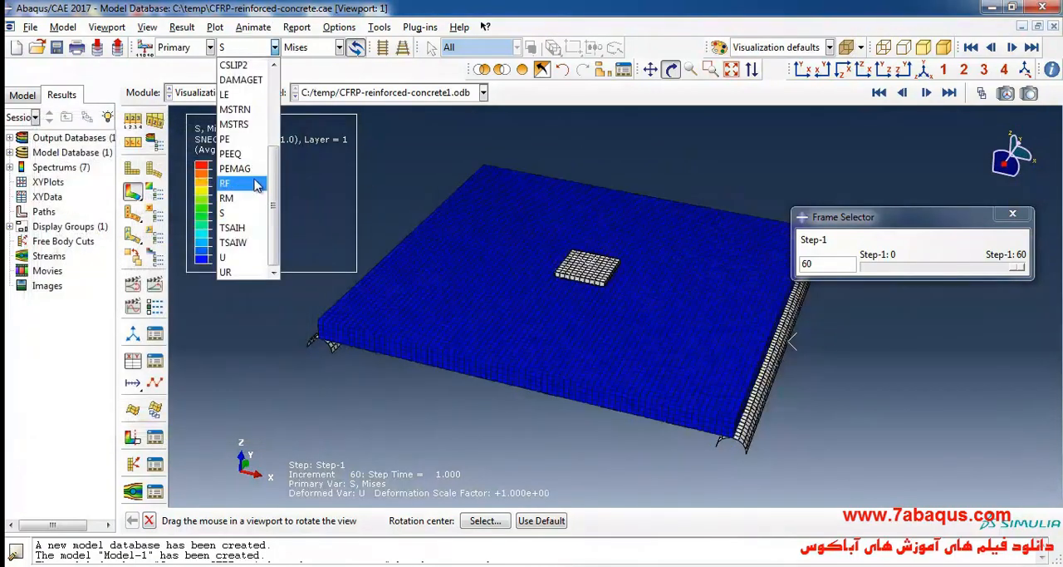
mouse_move(236, 153)
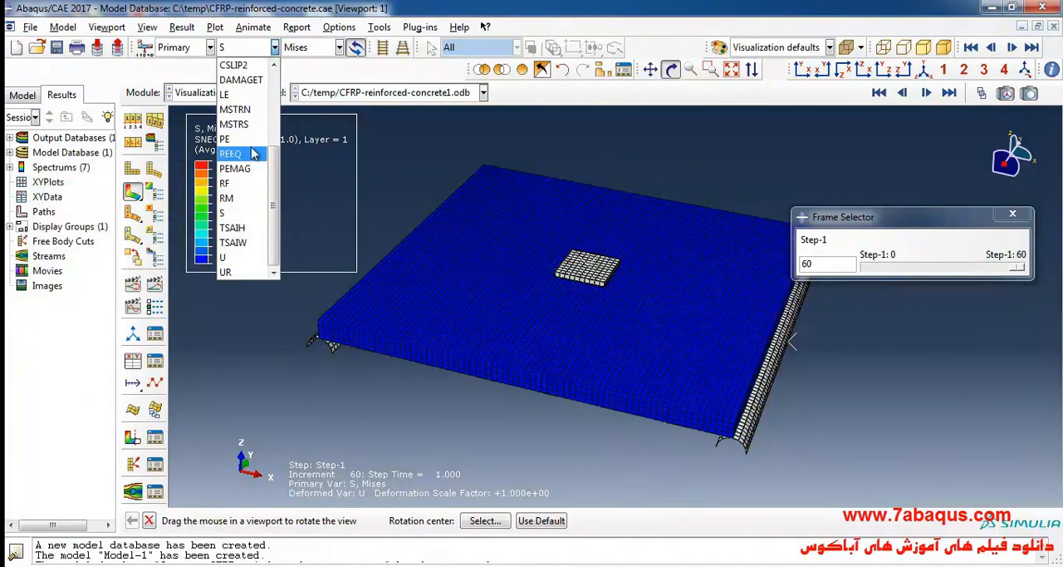
left_click(241, 78)
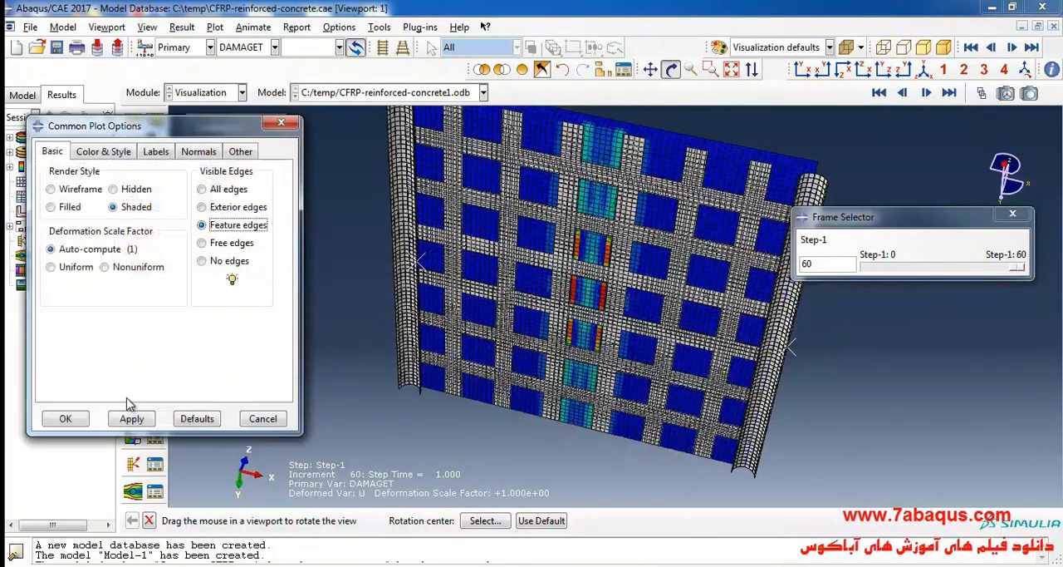
left_click(65, 419)
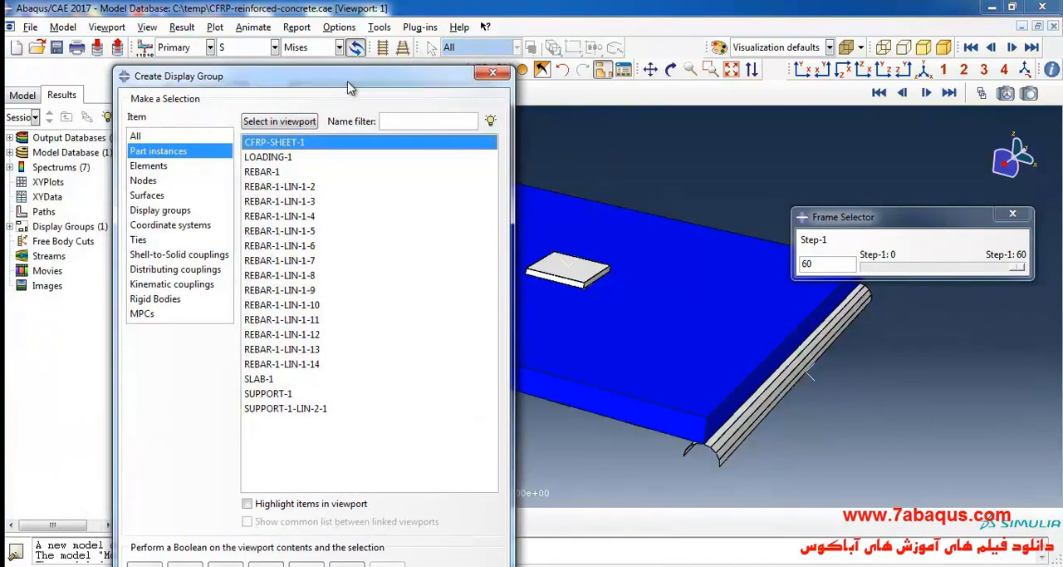
Isolate the CFRP sheet via a display group and contour it with the Tsai-Hill index TSAIH.
left_click_drag(349, 77, 308, 35)
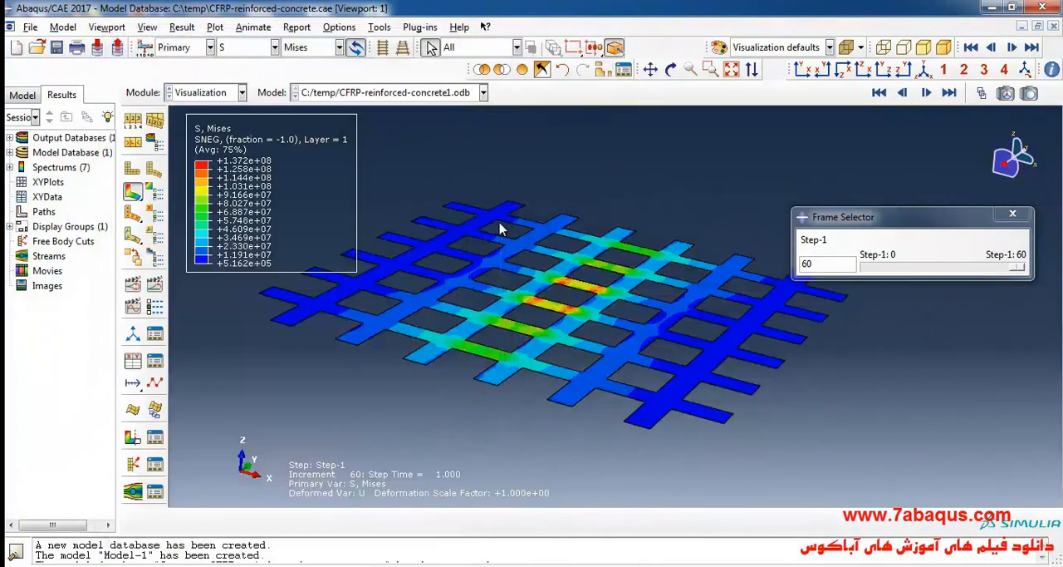
left_click(671, 70)
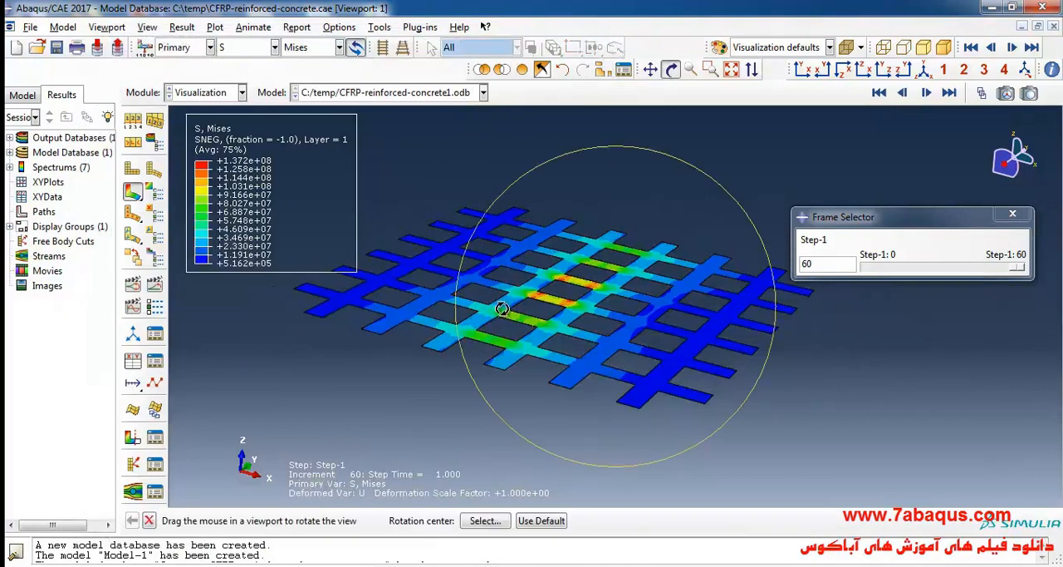
left_click_drag(501, 309, 538, 314)
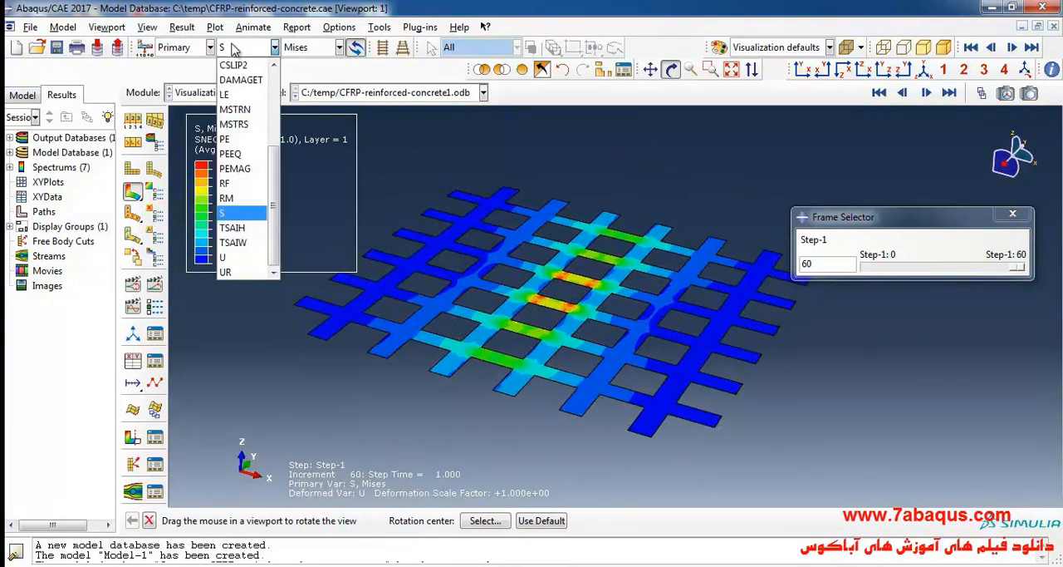
mouse_move(236, 182)
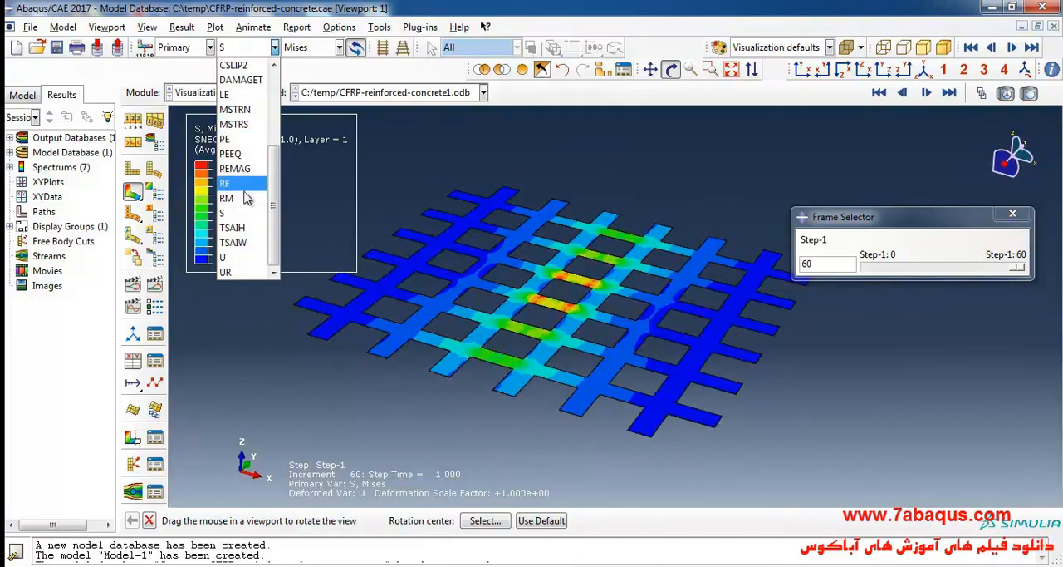
left_click(232, 227)
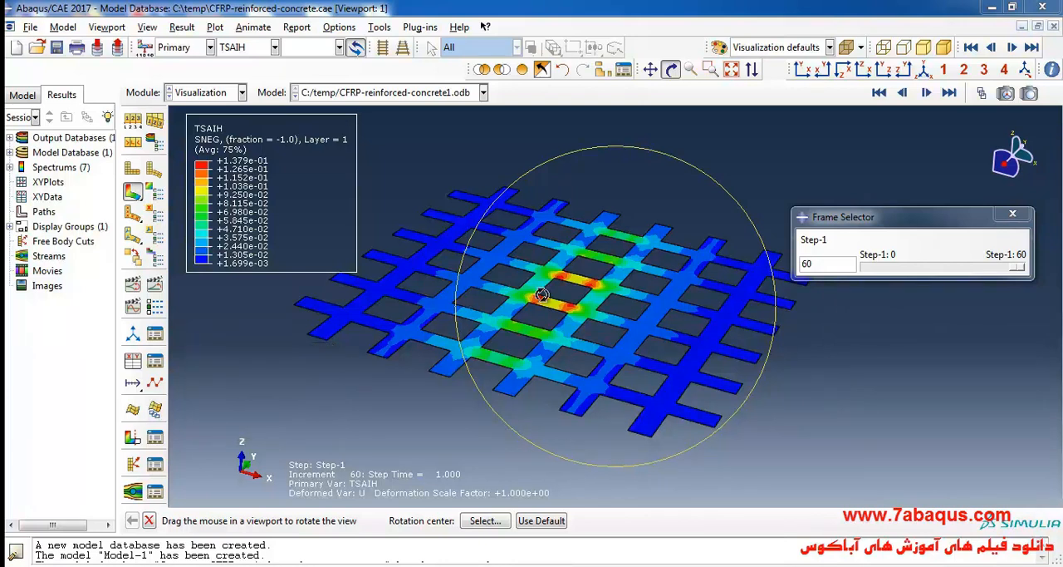
left_click(274, 47)
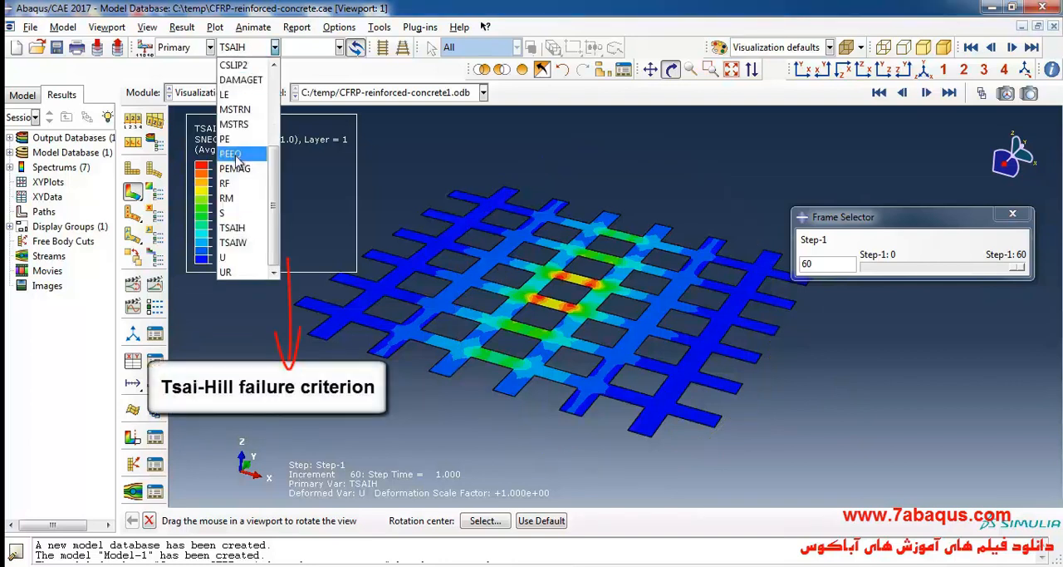
mouse_move(239, 227)
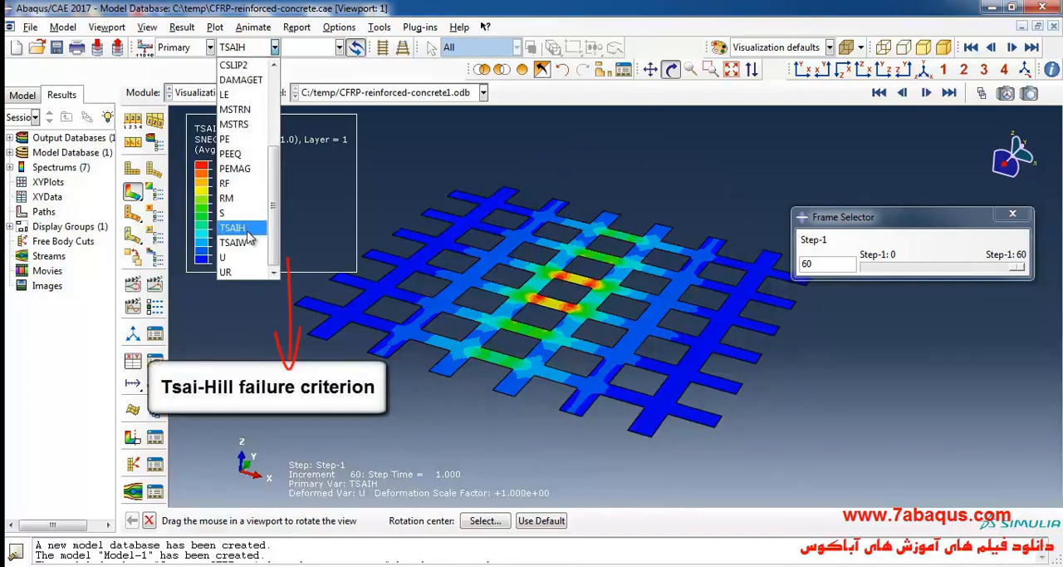
left_click(233, 226)
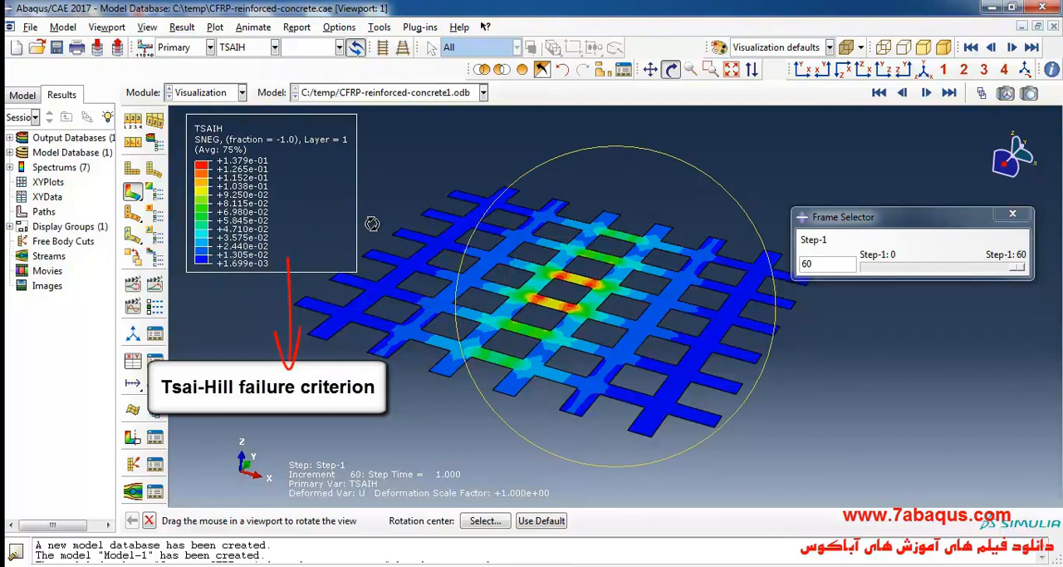
mouse_move(382, 216)
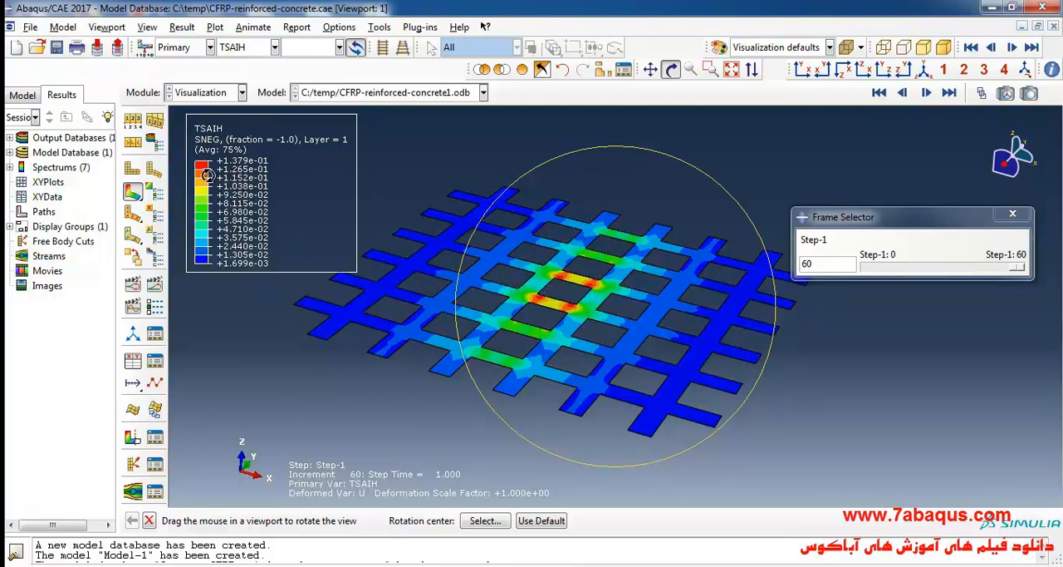
mouse_move(495, 302)
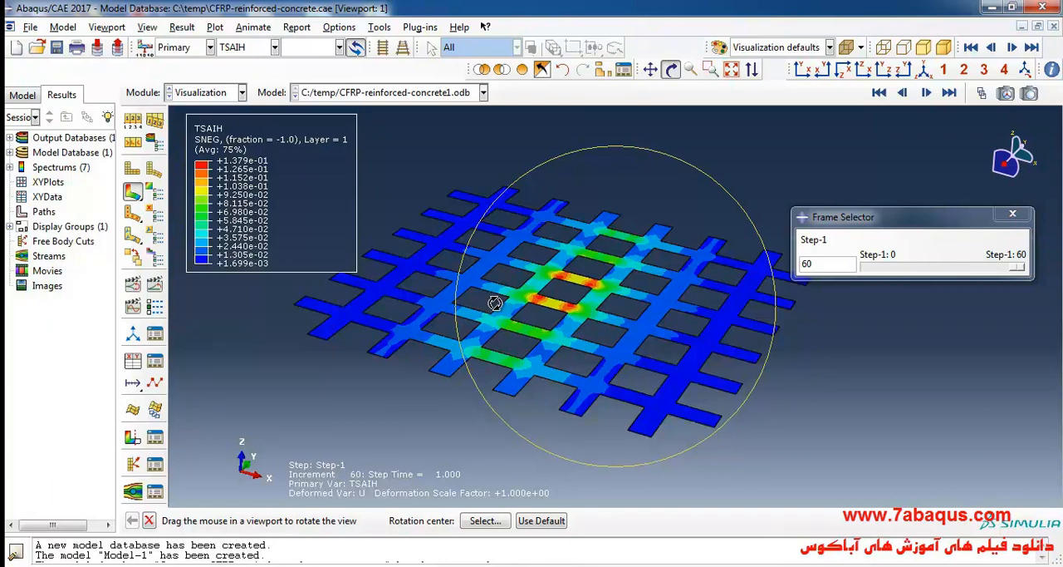
left_click(274, 46)
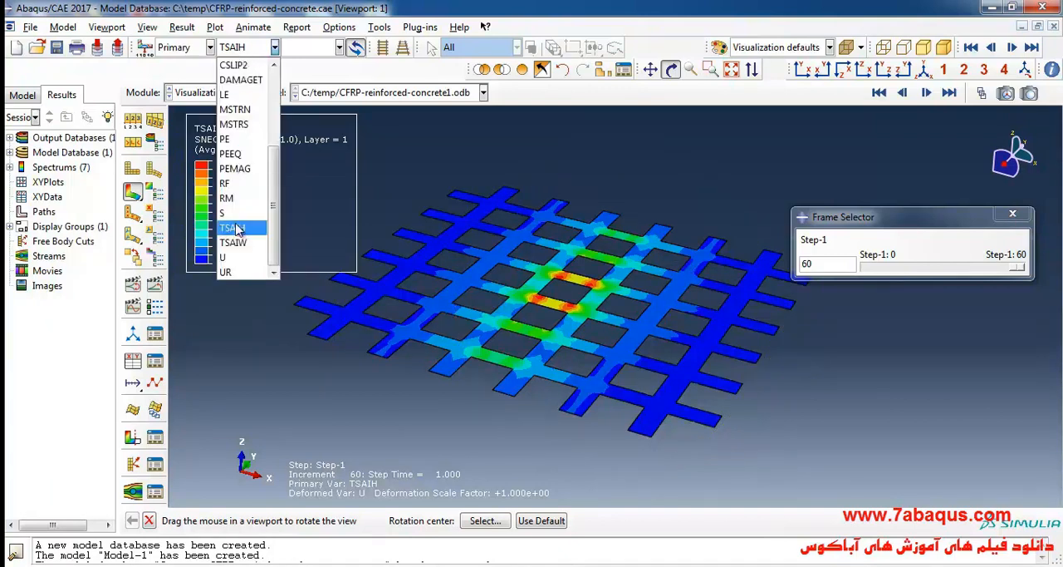
Contour the CFRP sheet with the Tsai-Wu index TSAIW and orbit to view it from below the slab.
left_click(232, 242)
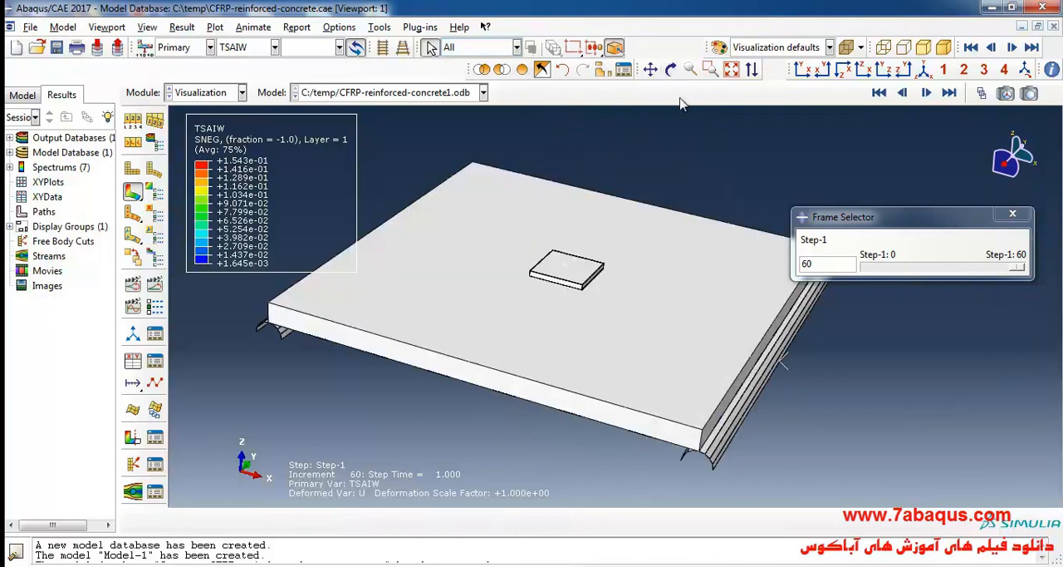
left_click(671, 70)
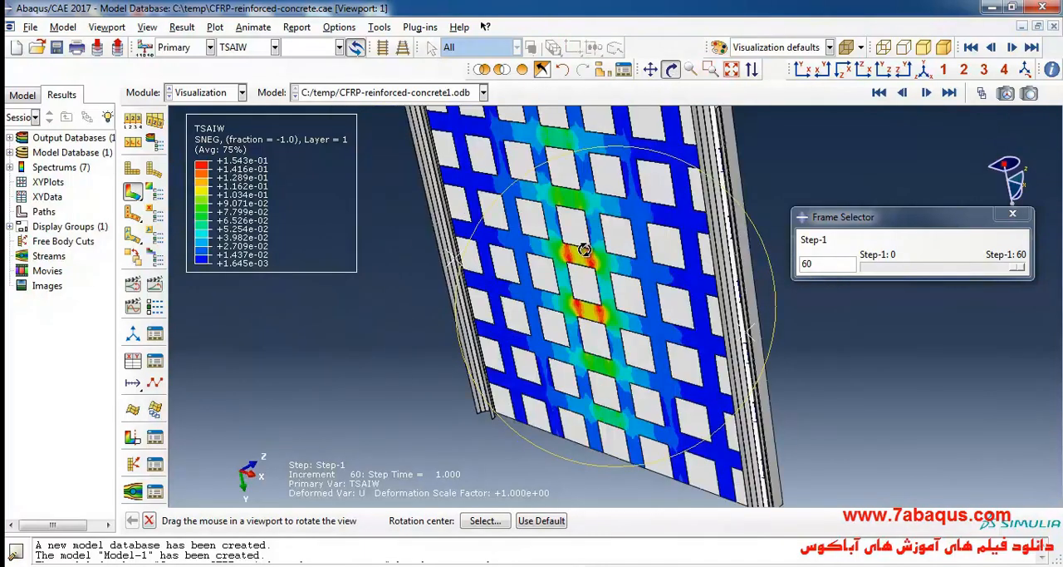
left_click_drag(585, 258, 590, 322)
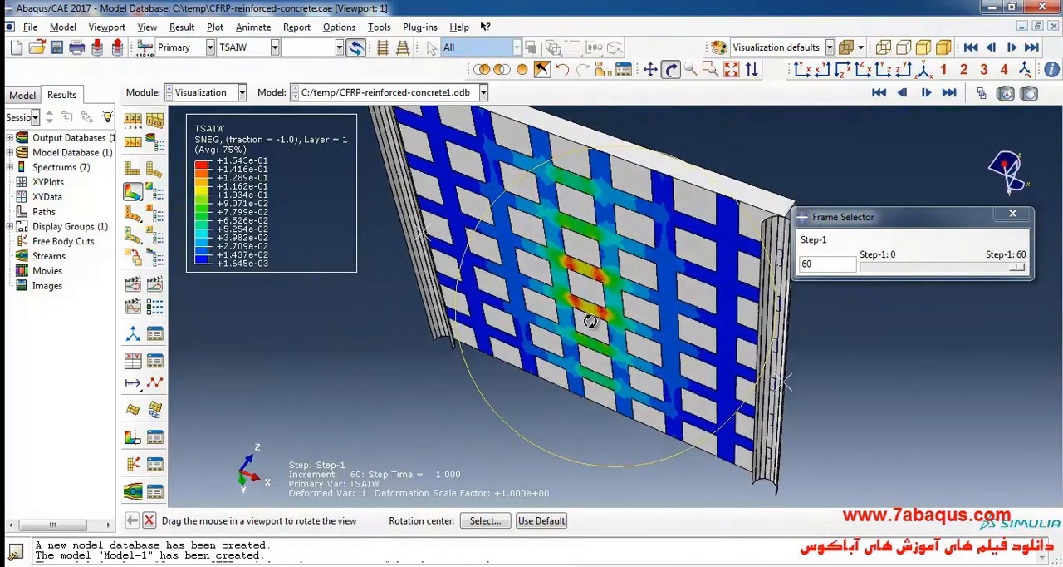
left_click_drag(590, 323, 644, 243)
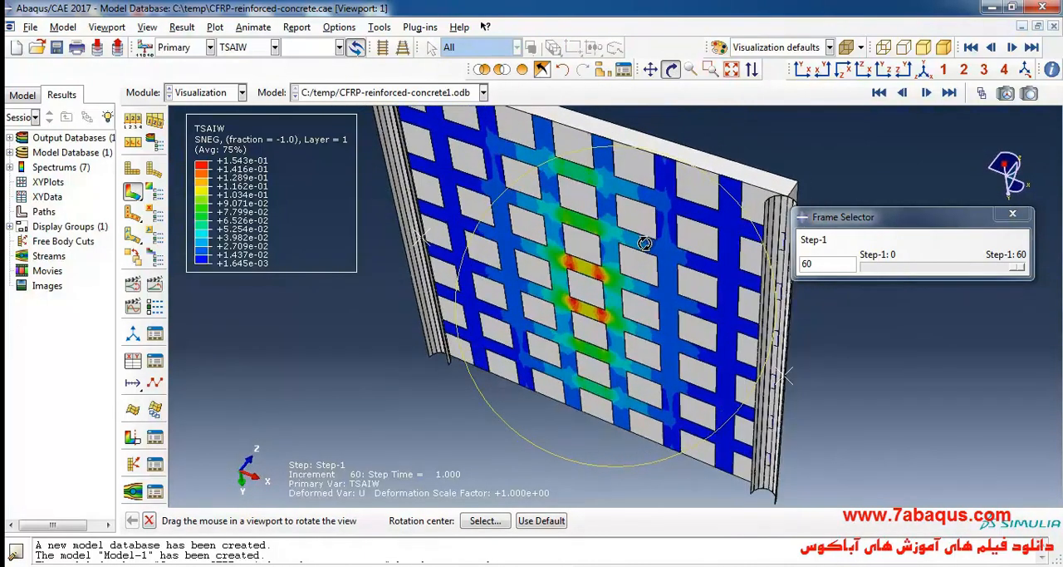
left_click_drag(644, 243, 612, 276)
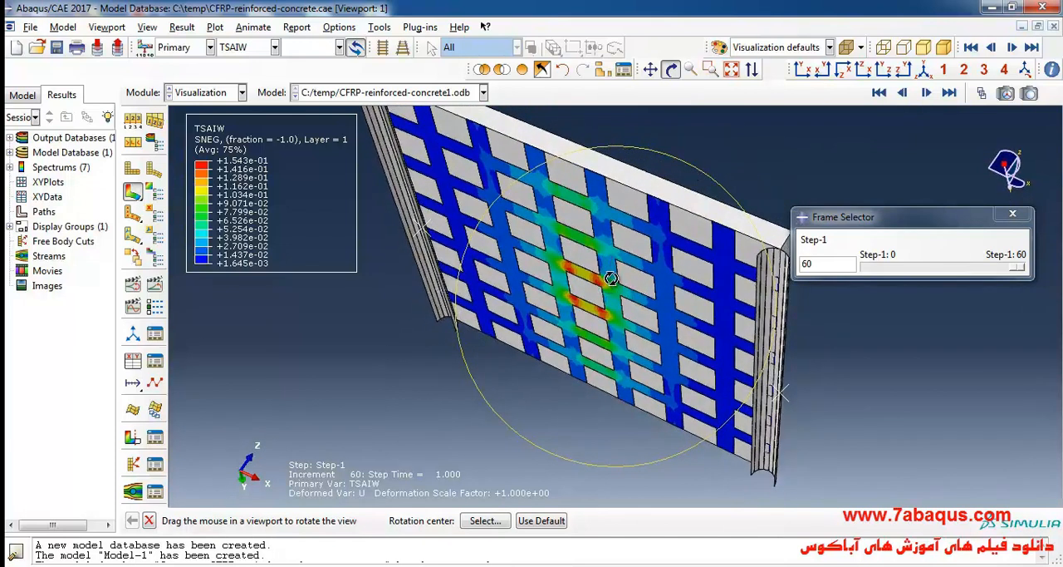